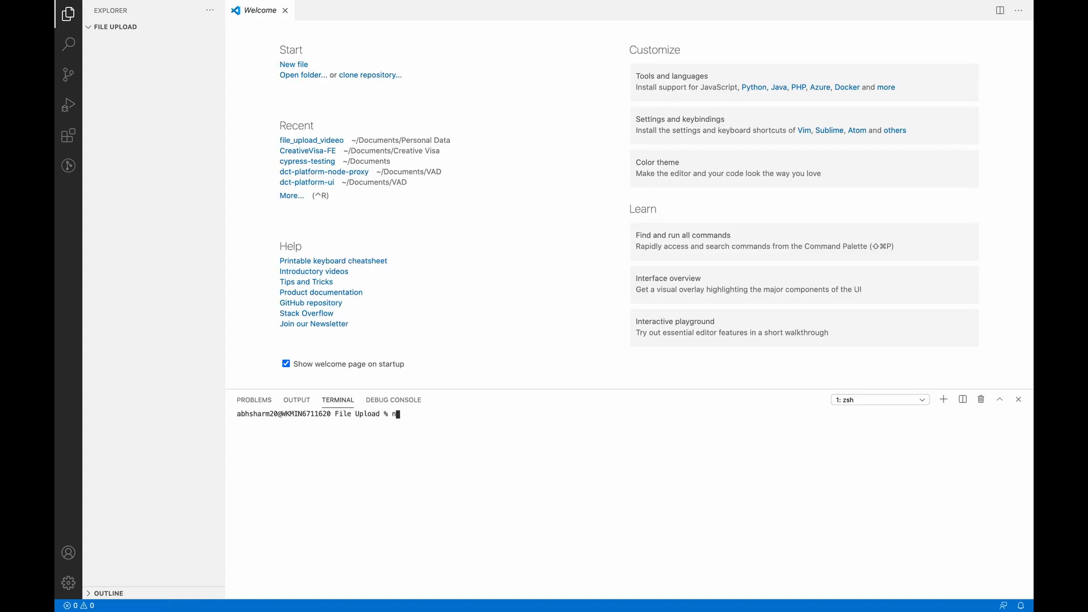
- Run npx create-react-app file_upload in the terminal and let it finish
text(px create)
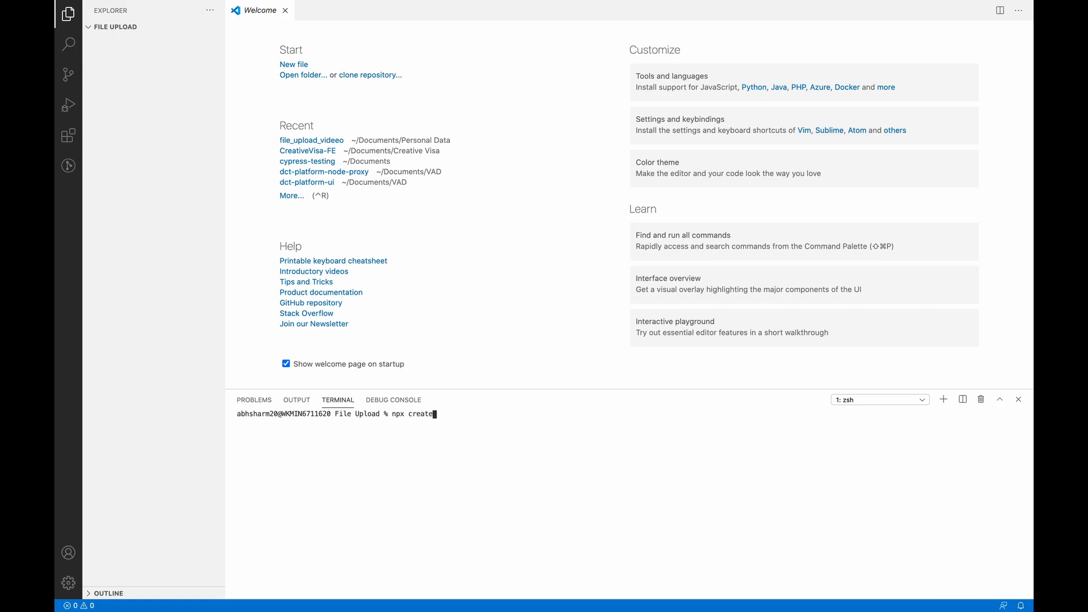
text(-react-a)
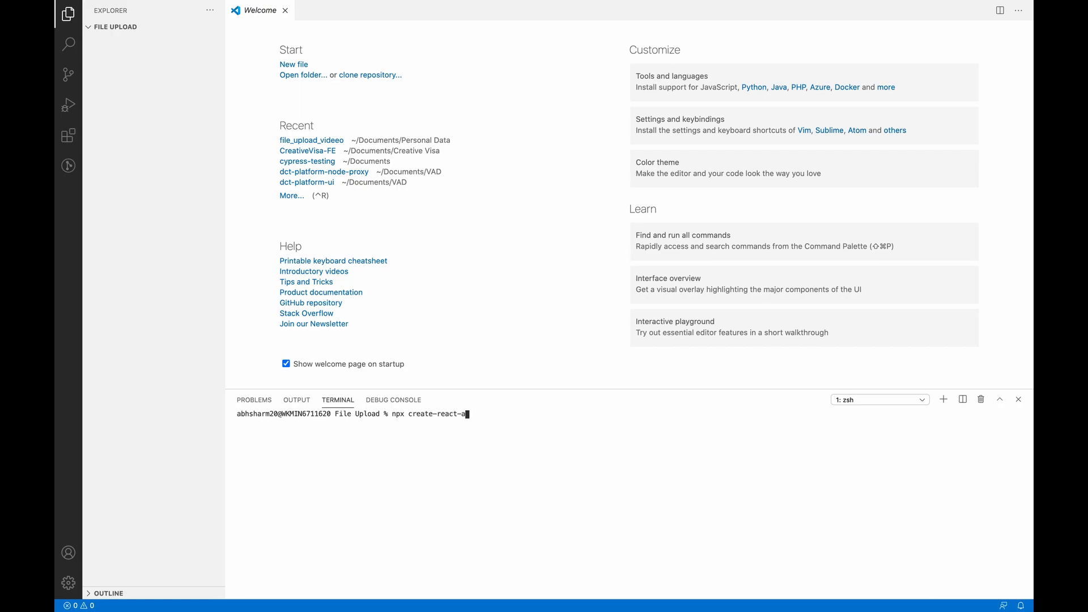
text(pp file_)
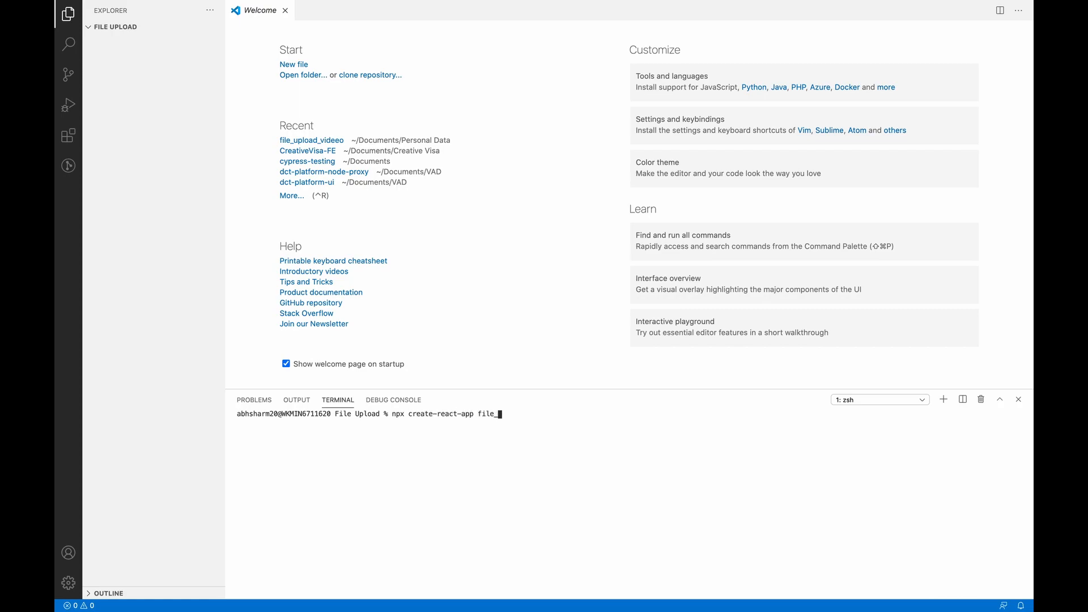
key(Return)
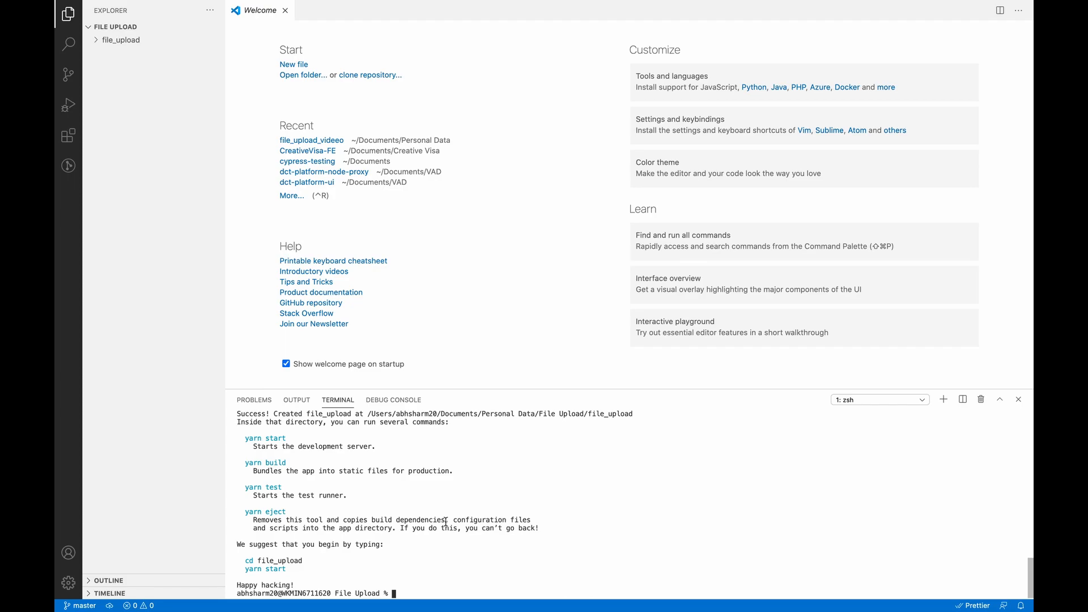
- Change into file_upload, clear the terminal and start the dev server with npm start
text(cd file)
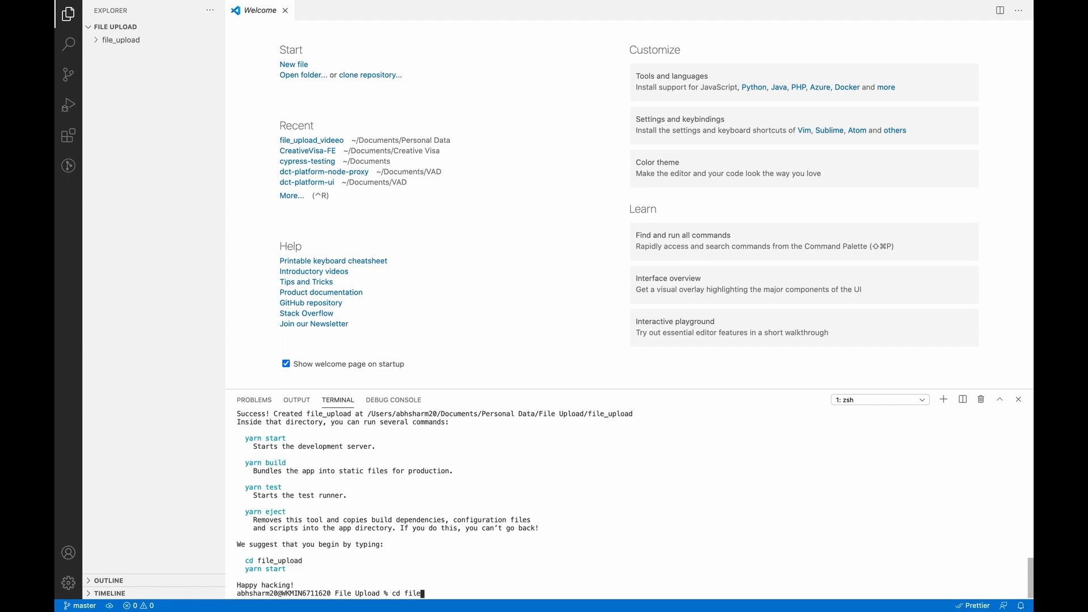
key(Return)
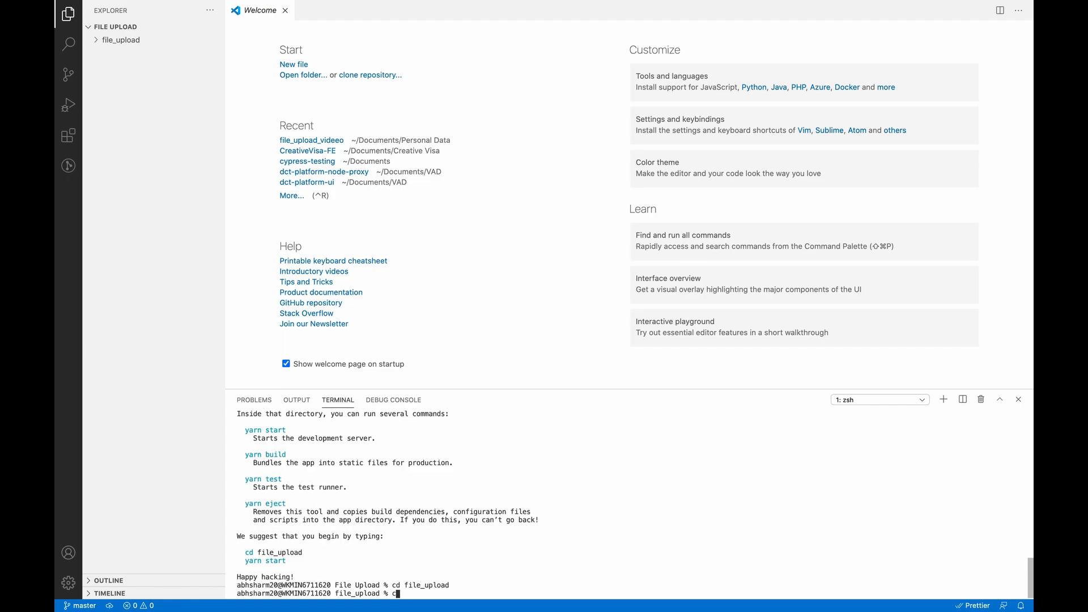
text(celar)
text(npm s)
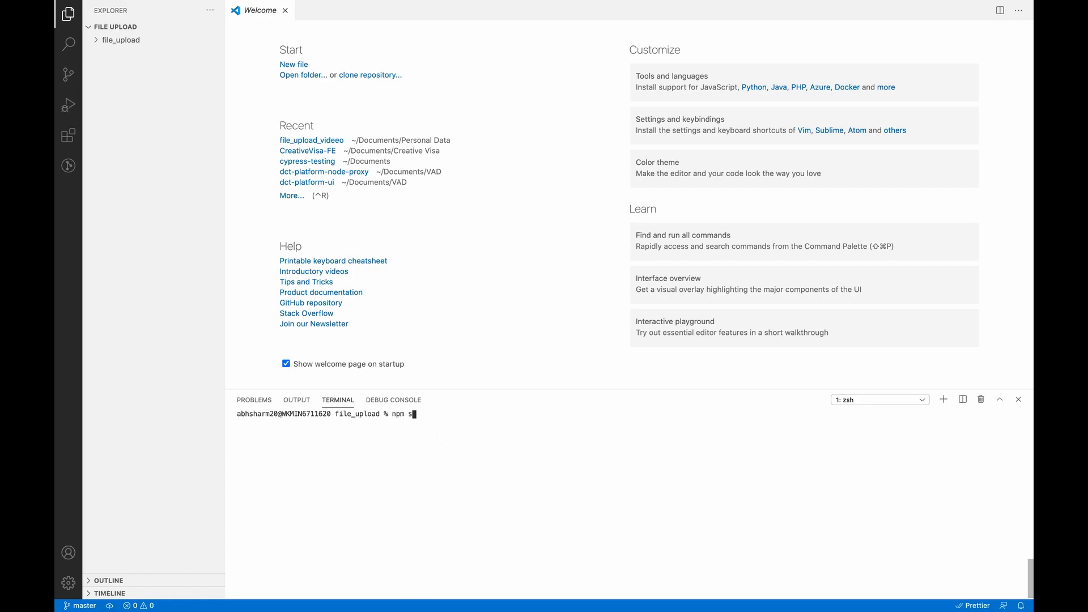
key(Return)
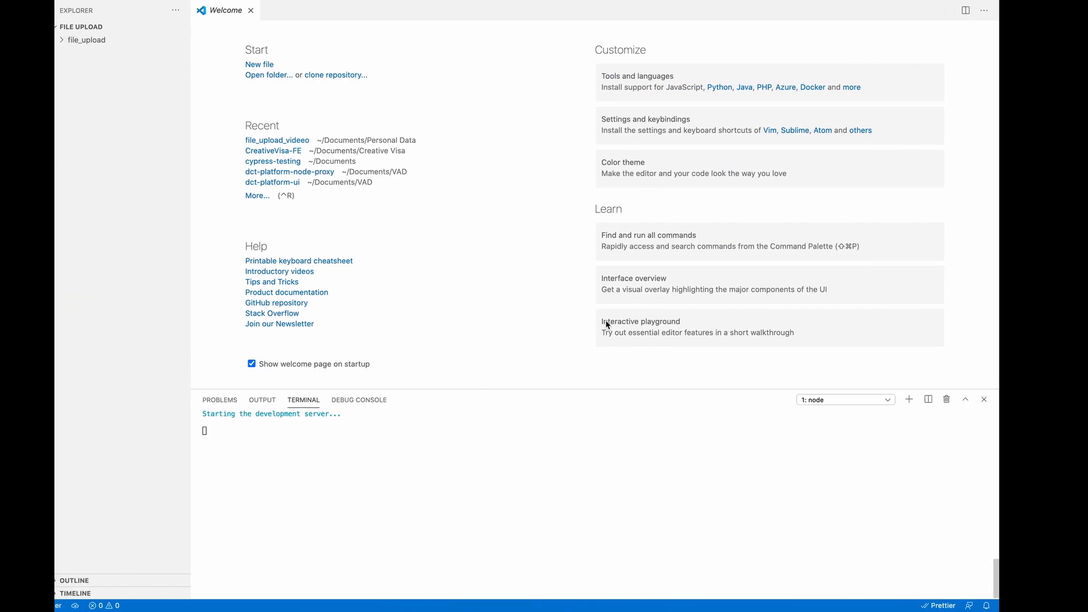
- Open src/App.js and strip out the default header markup and logo import
click(86, 40)
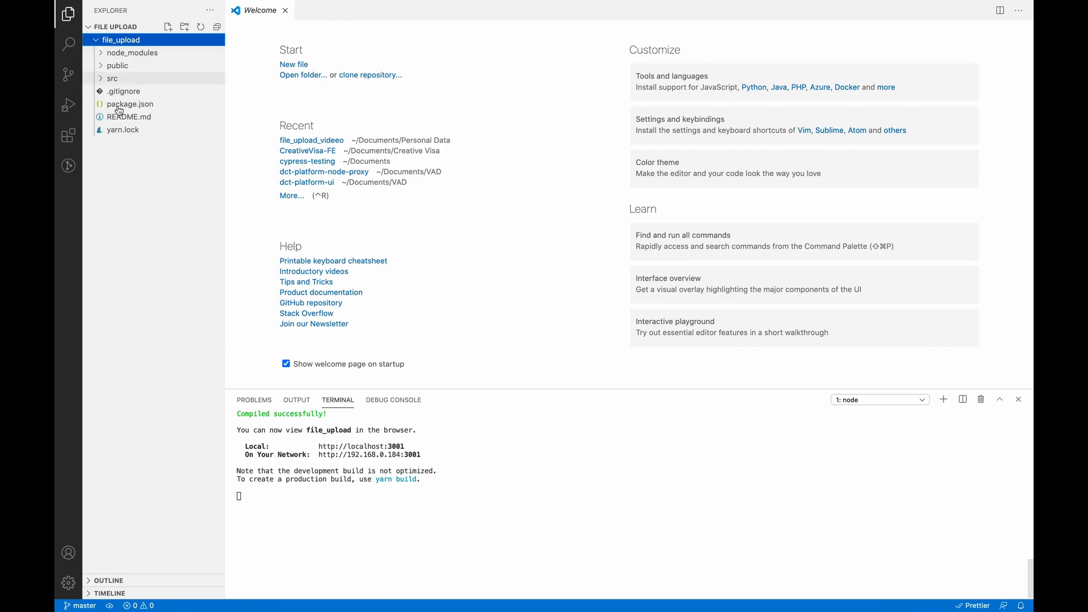
click(113, 78)
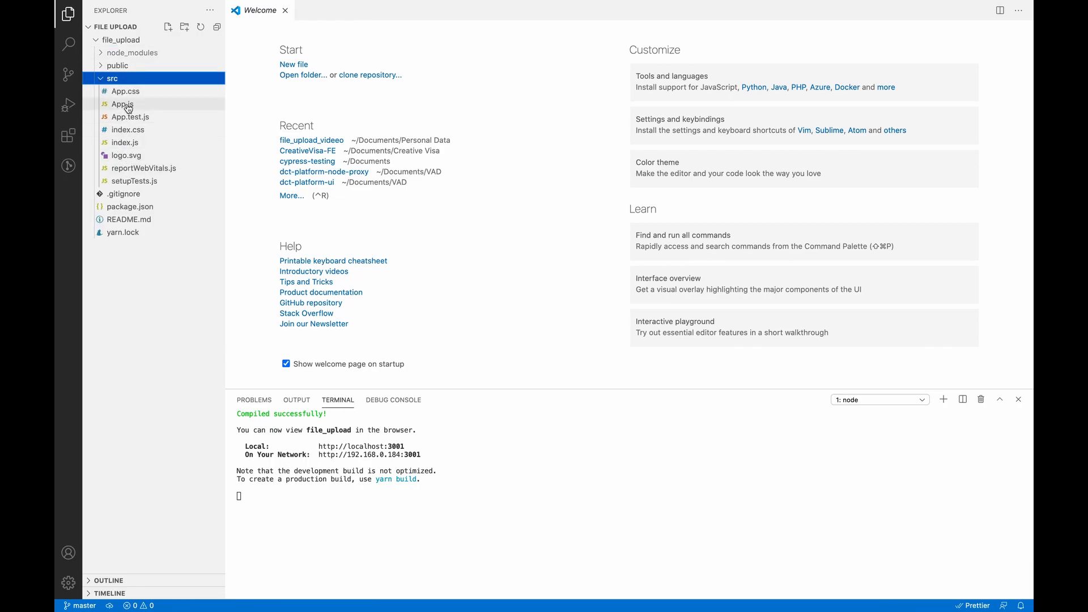
click(123, 105)
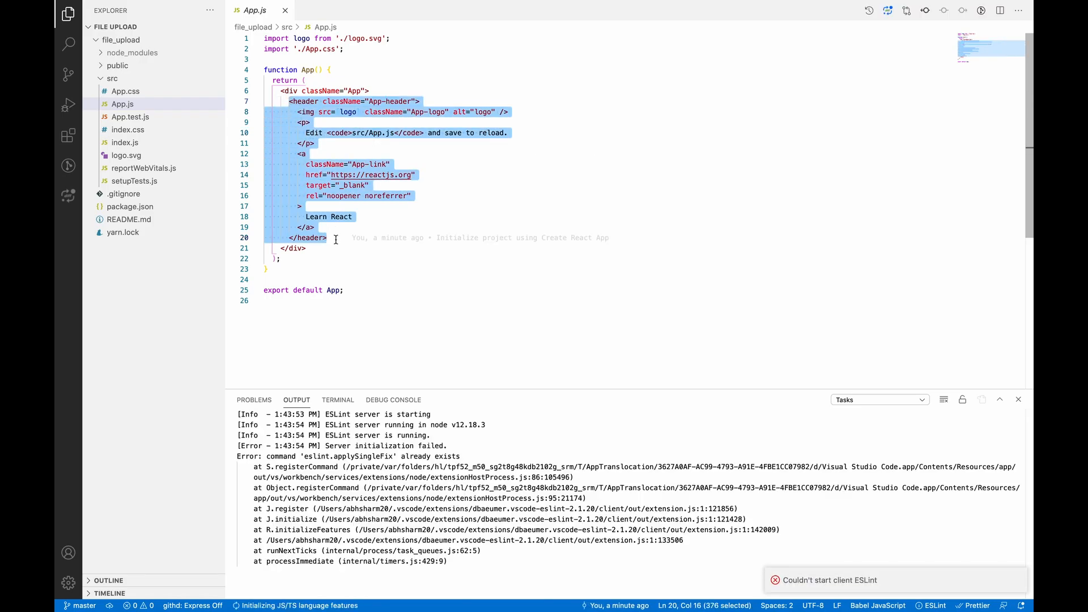
key(Delete)
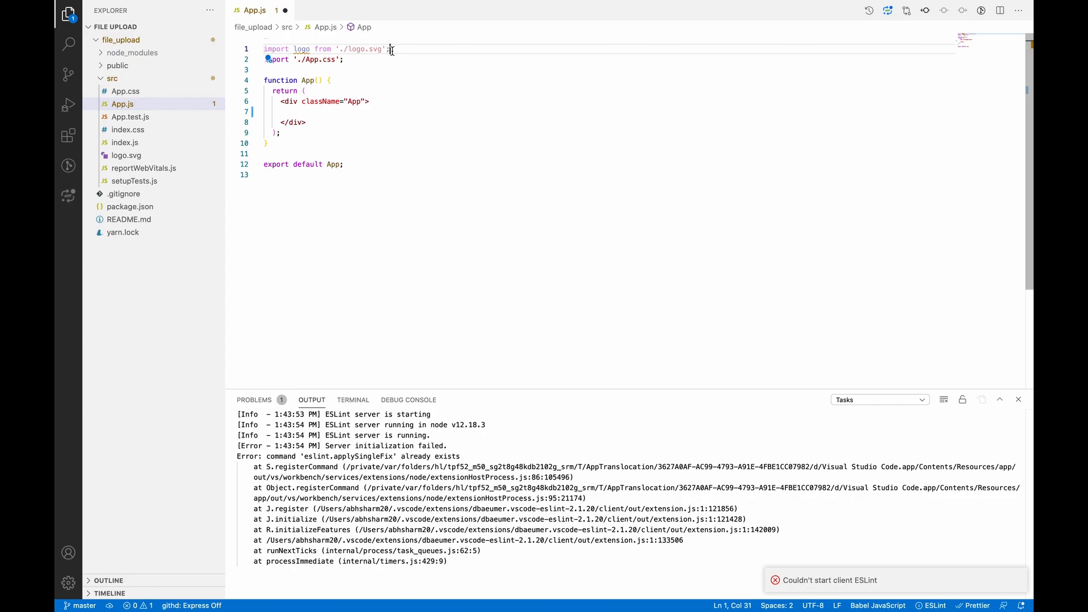
key(Delete)
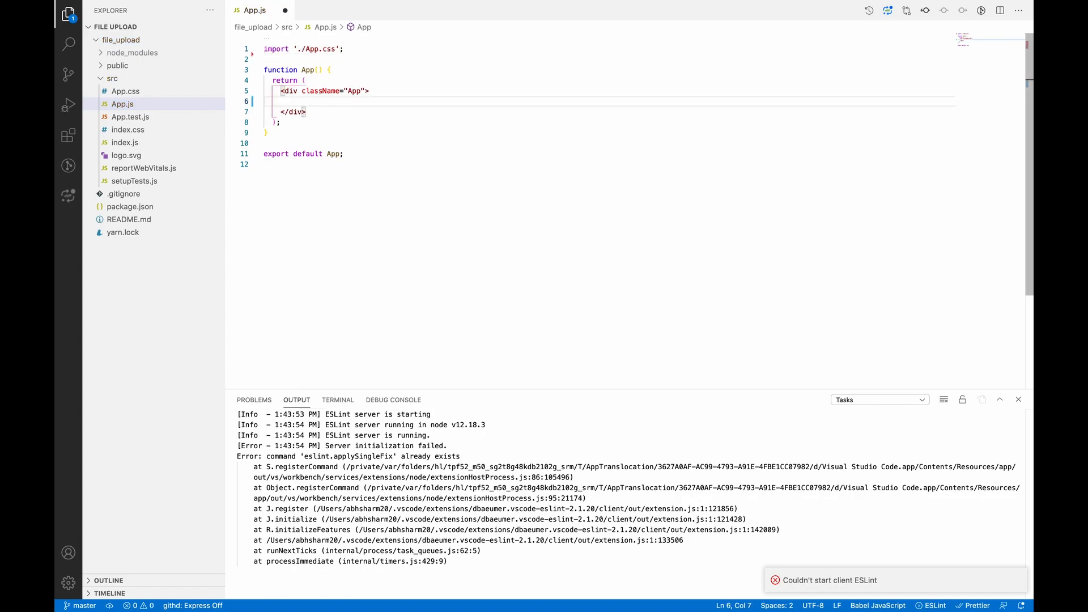
- Add a div holding <input type="file" name="file_upload" /> inside the App div
text(<div>)
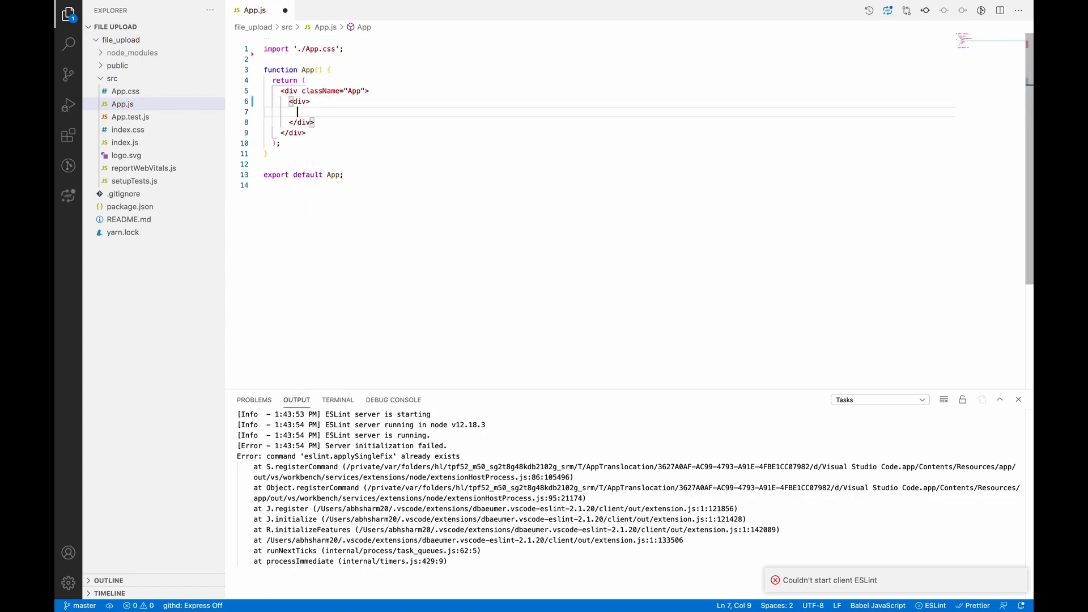
text(<input />)
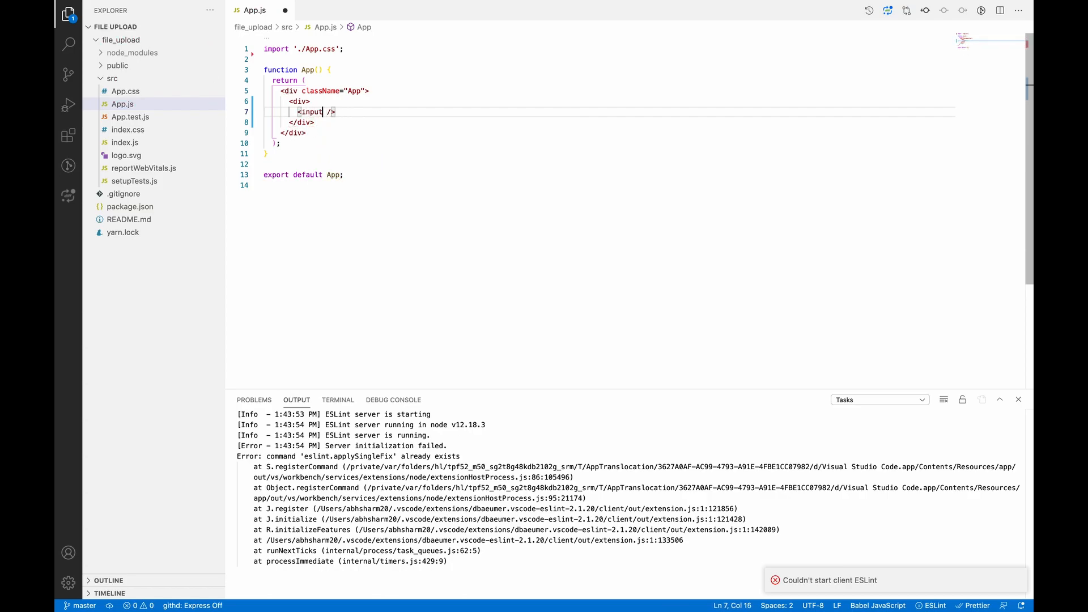
text(type)
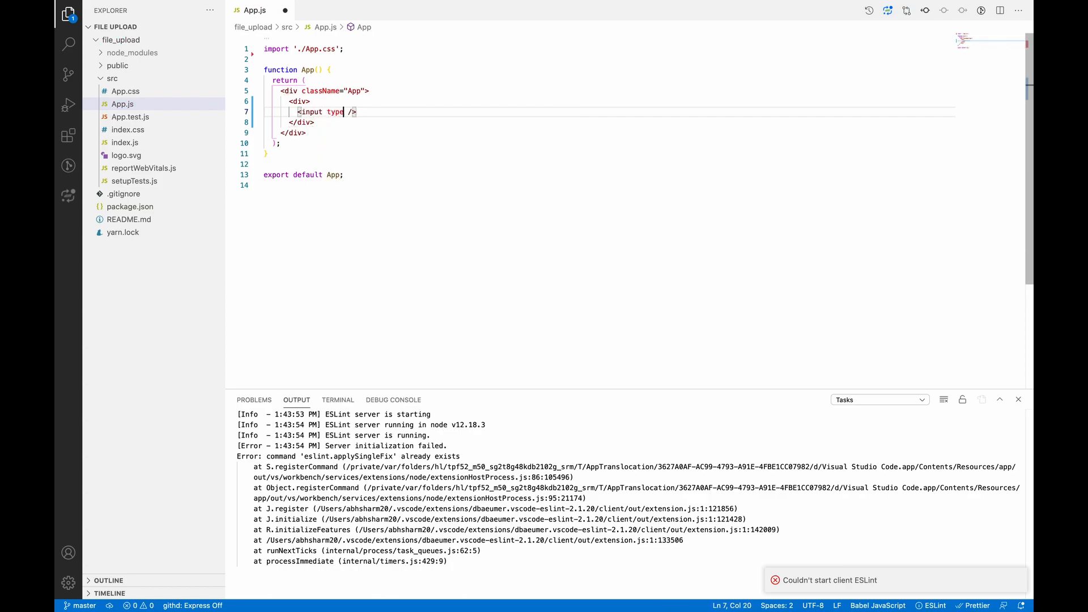
text(="file")
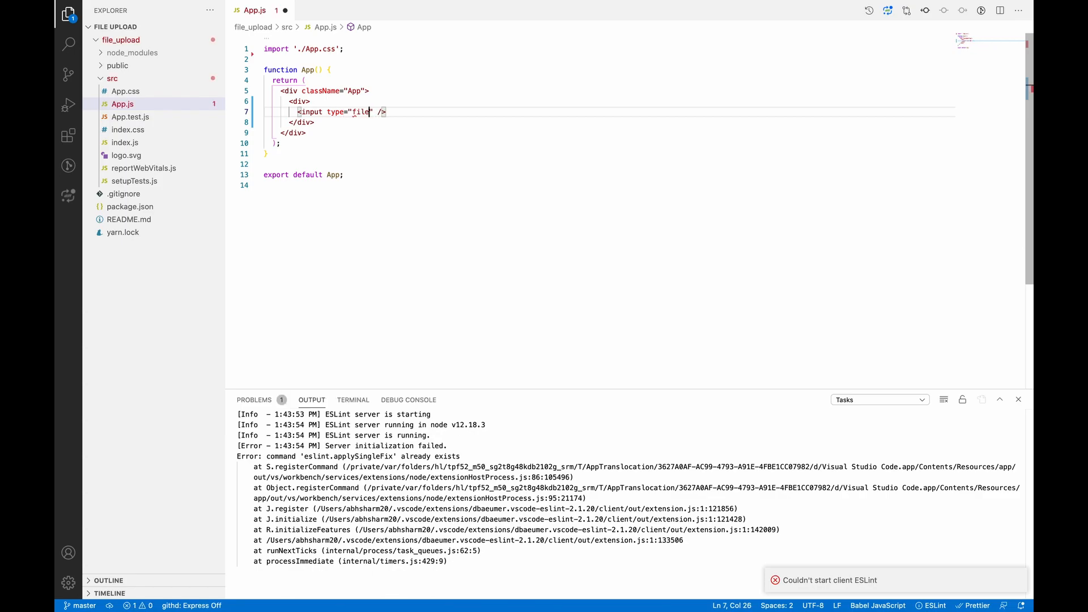
text(name="file_upa)
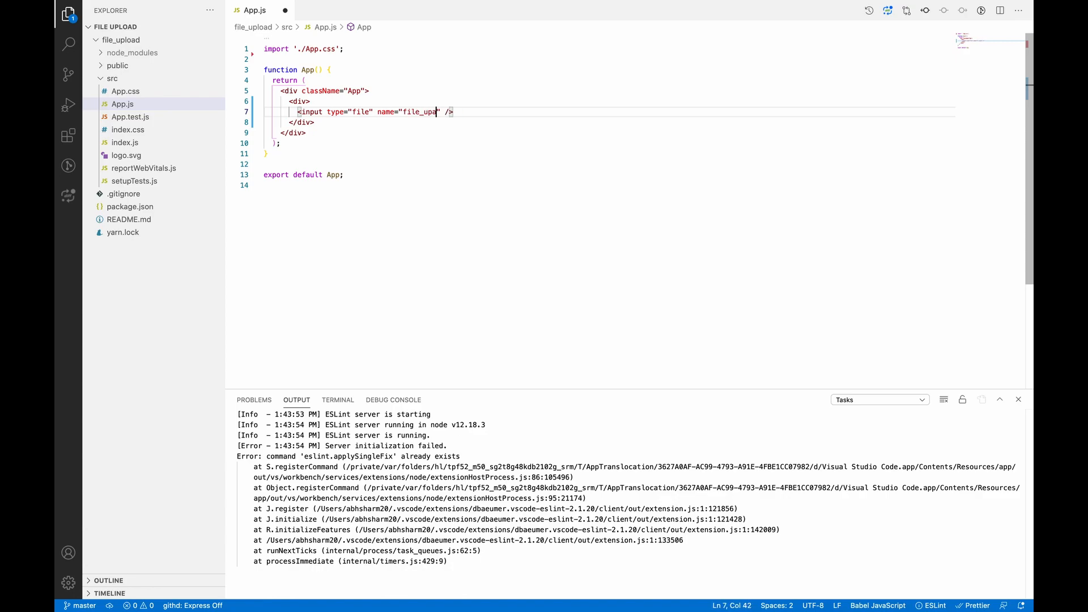
text(load)
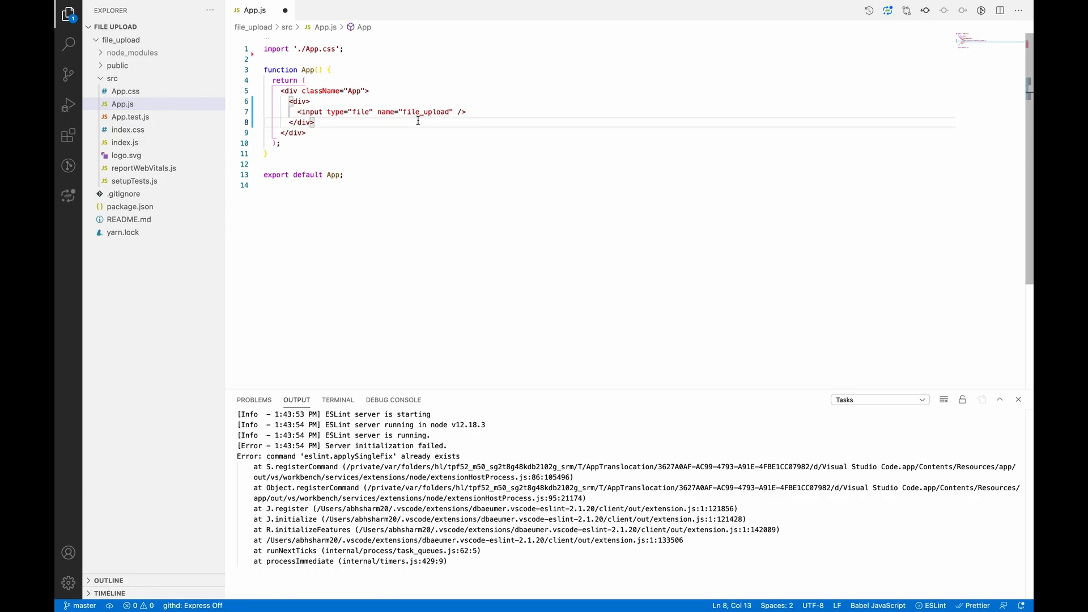
- Add a div with a Submit Data button and save the file
text(<div>)
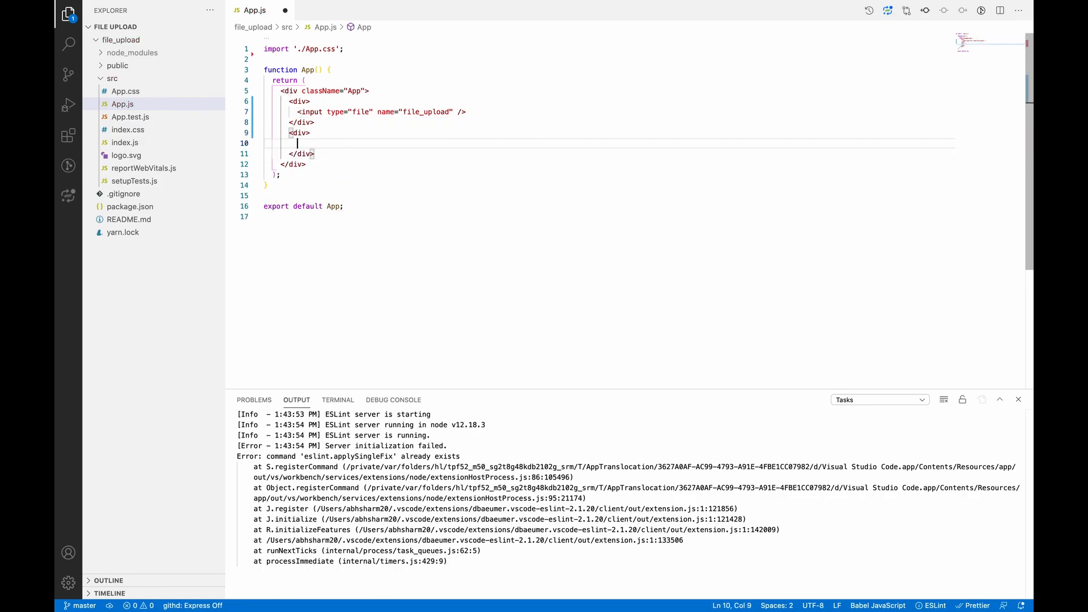
text(<buttono)
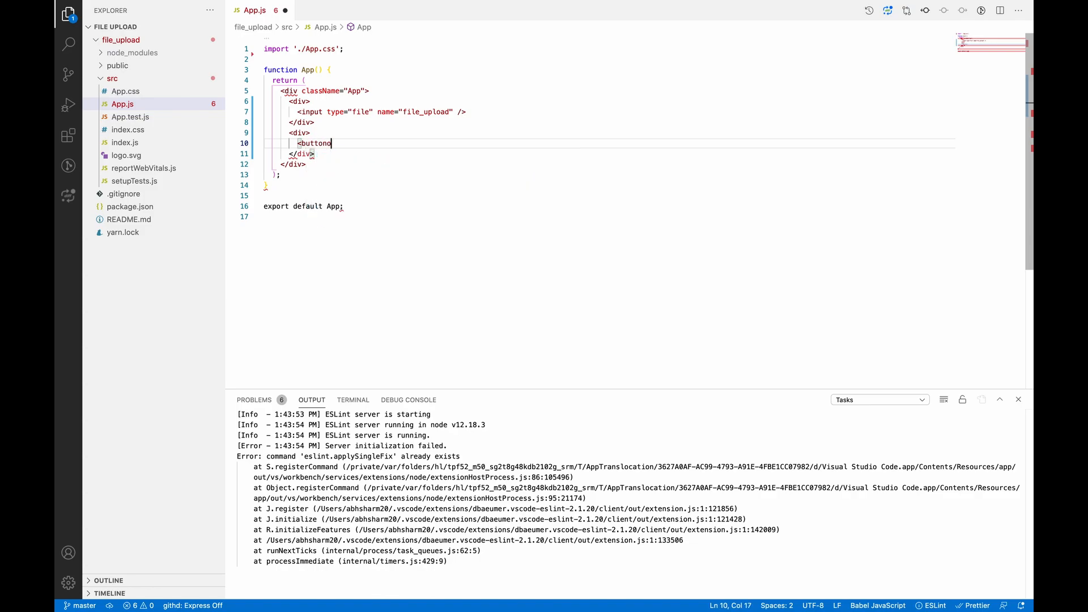
key(Backspace)
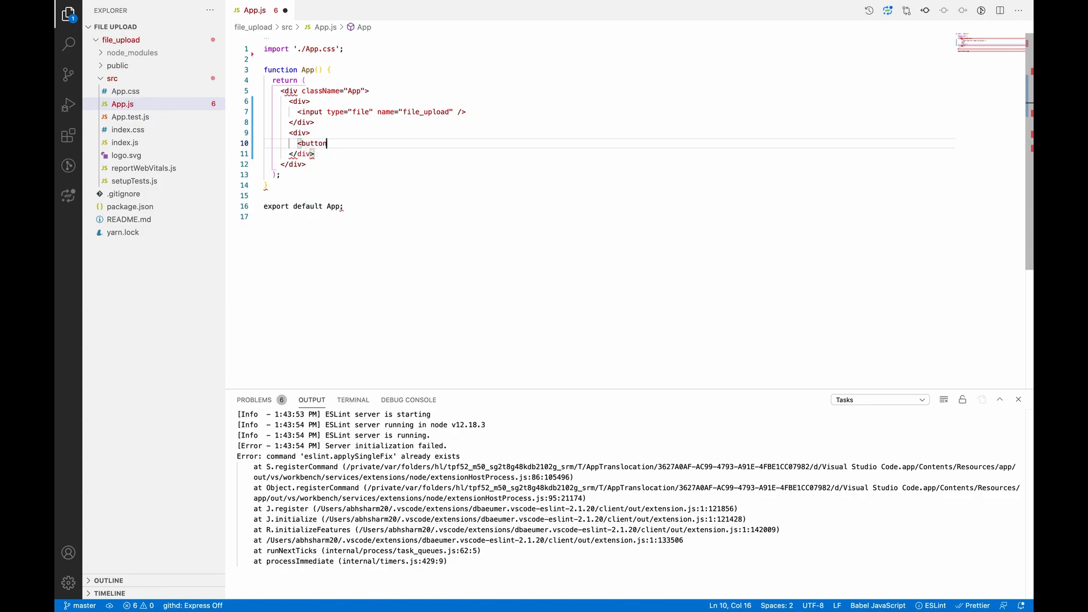
text(>Sub</button>)
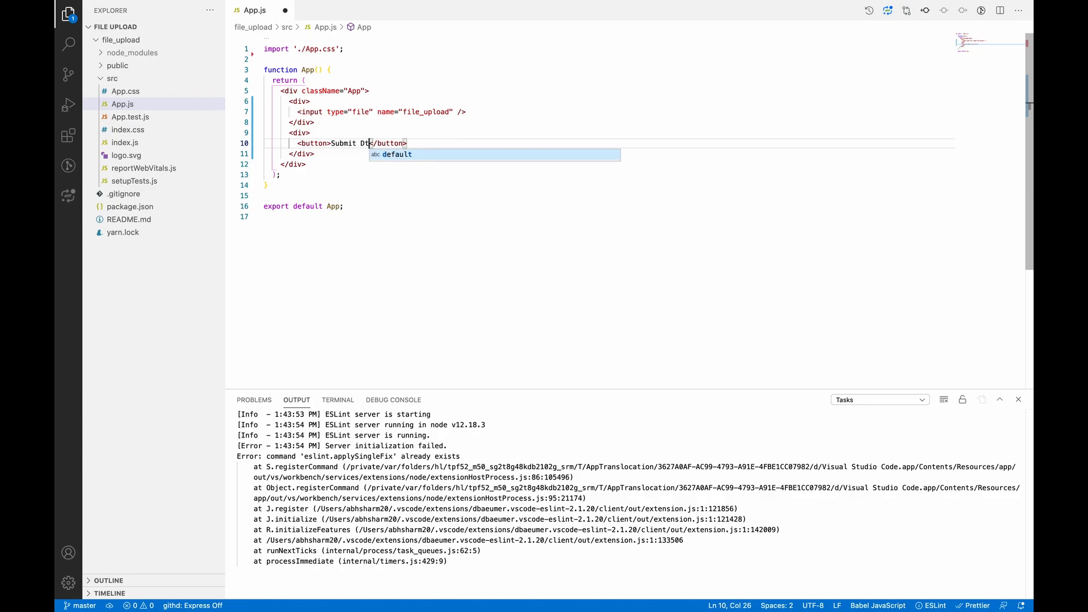
text(ata)
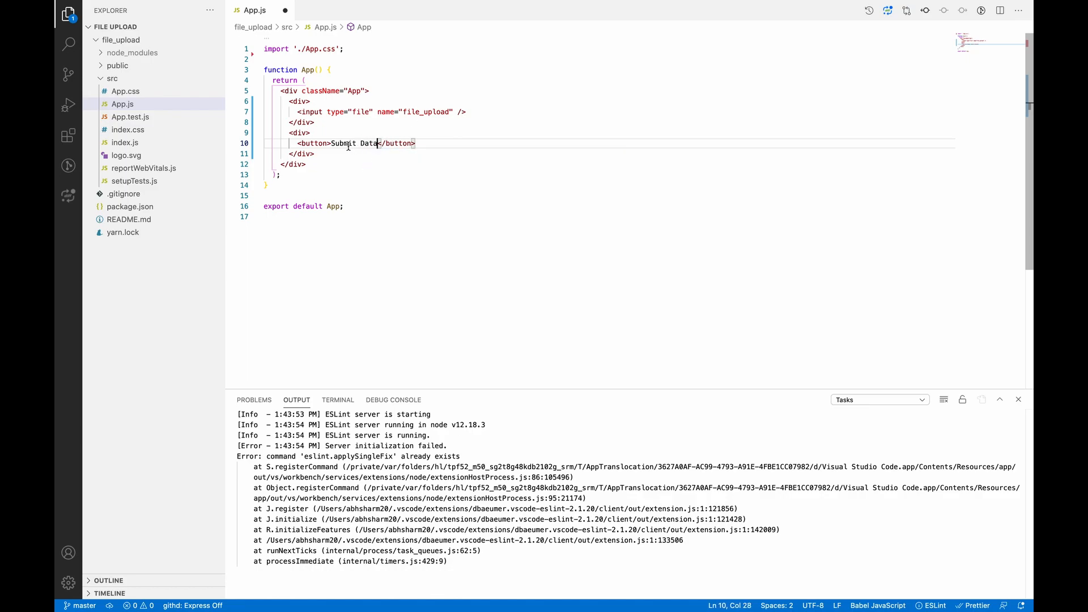
click(237, 13)
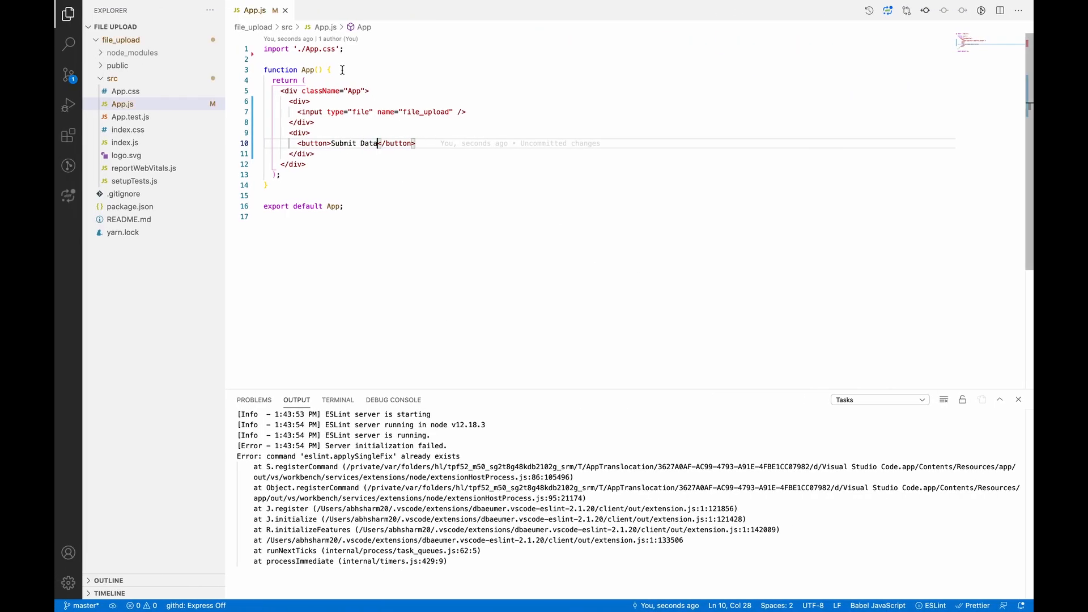
- Write const onFileChange = (e) => { console.log(e.target.files[0]) } above the return
text(const)
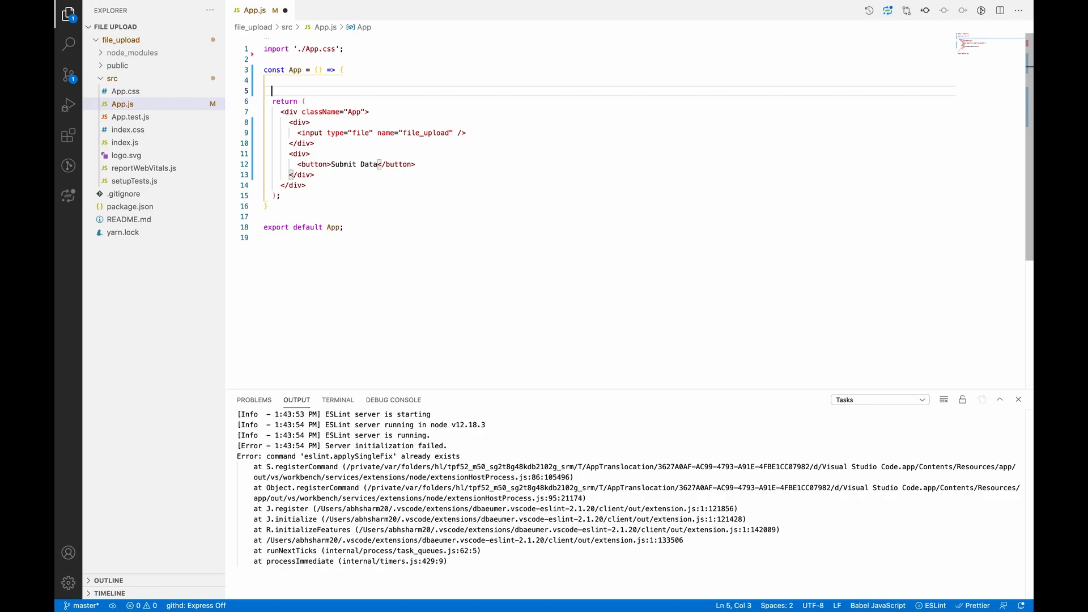
text(const)
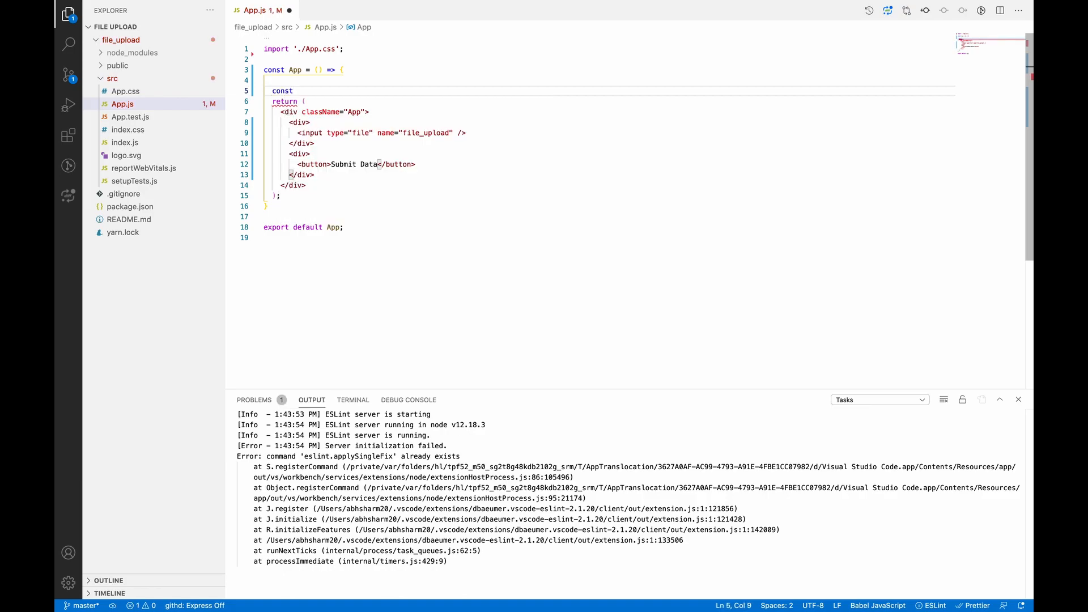
text(onFile)
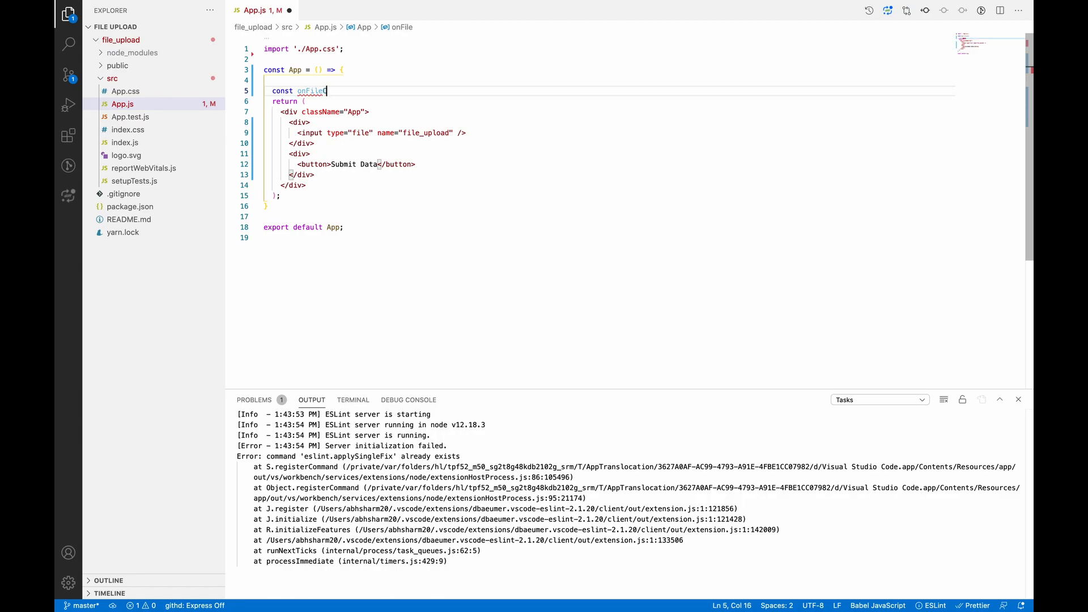
text(Change =)
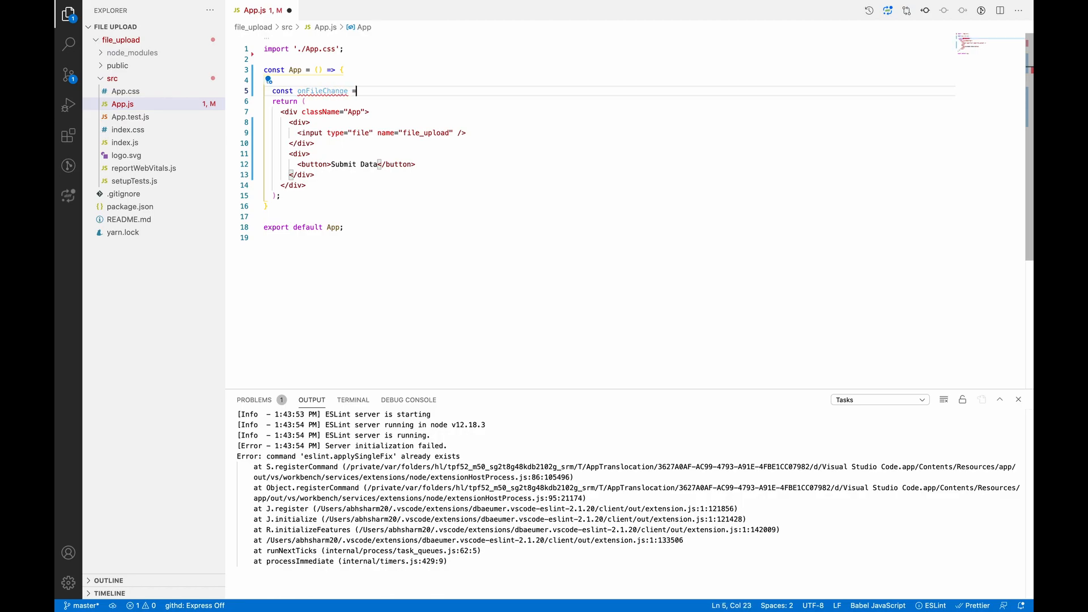
text((e) => {)
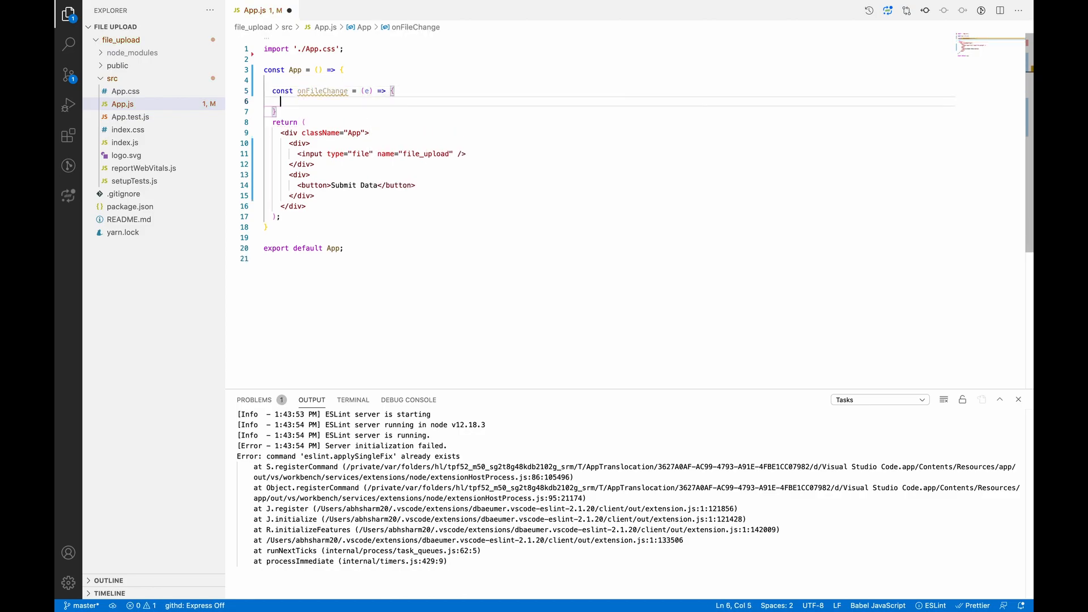
text(console.log)
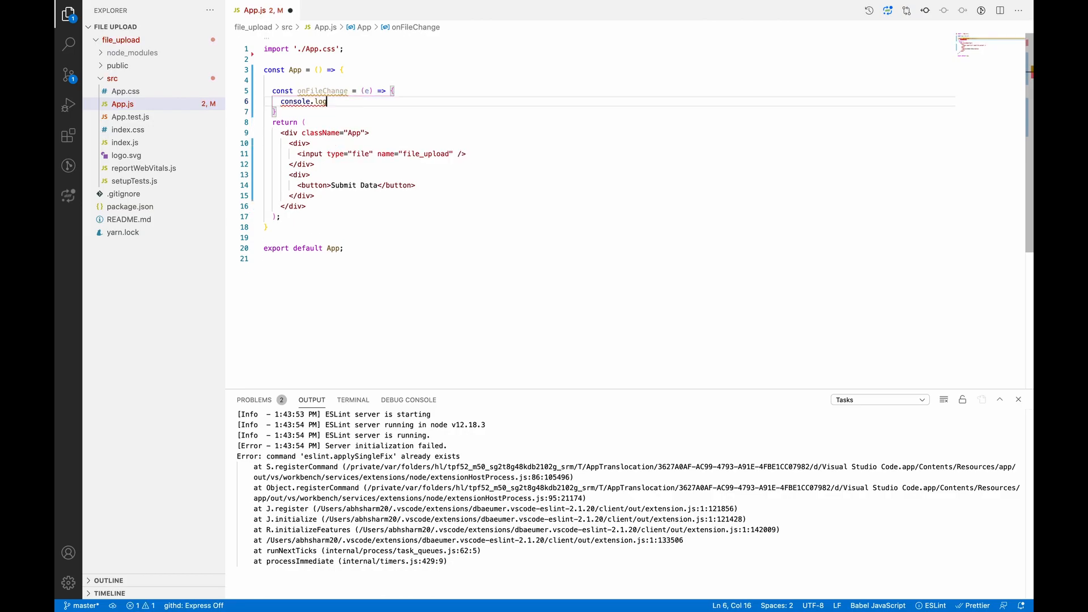
text((e.target.files)
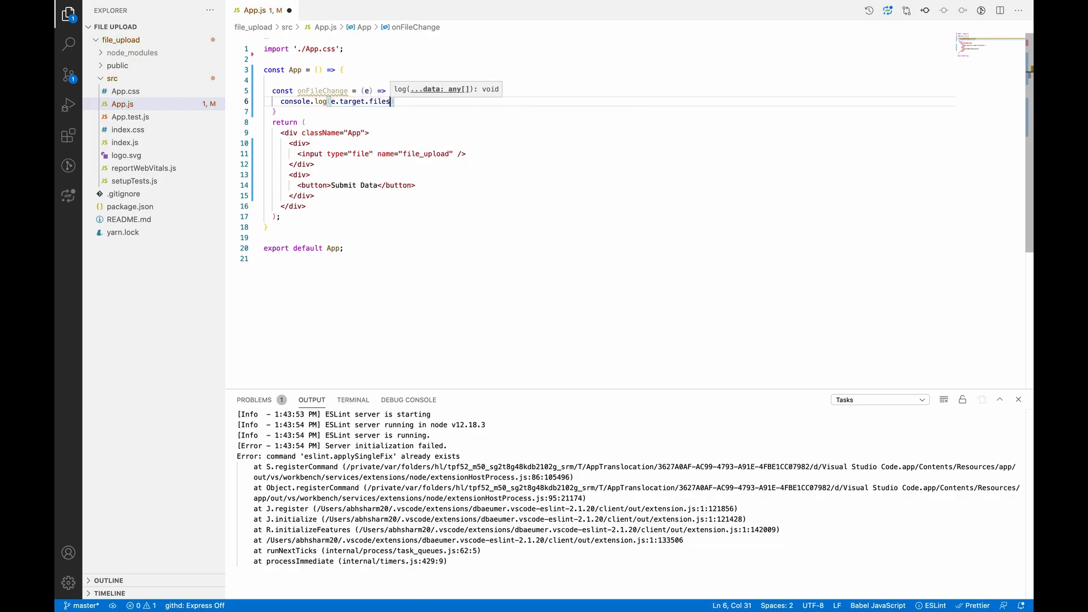
text(()
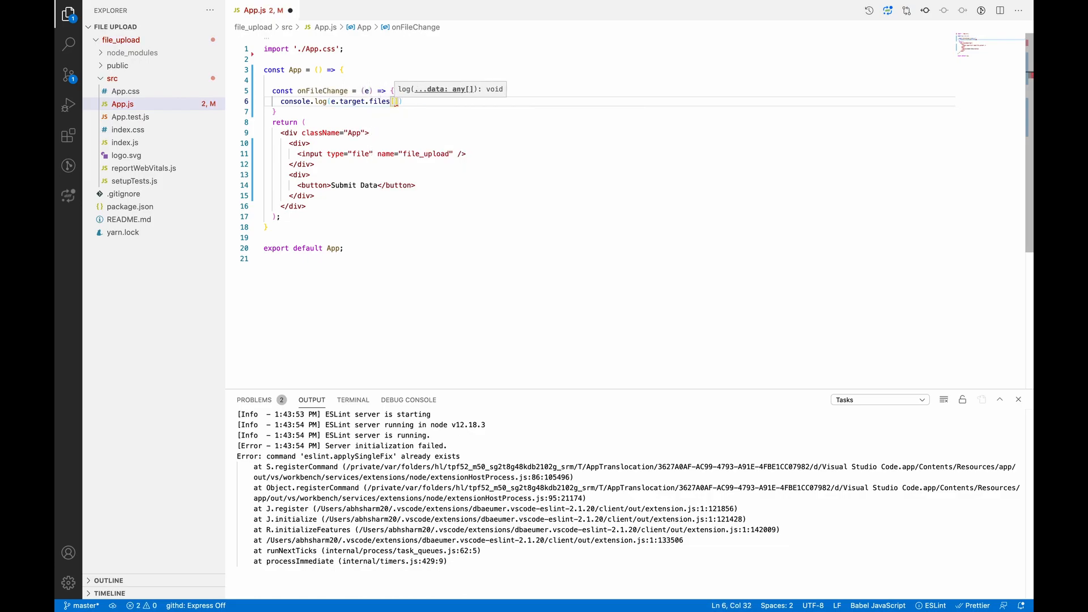
text(0)
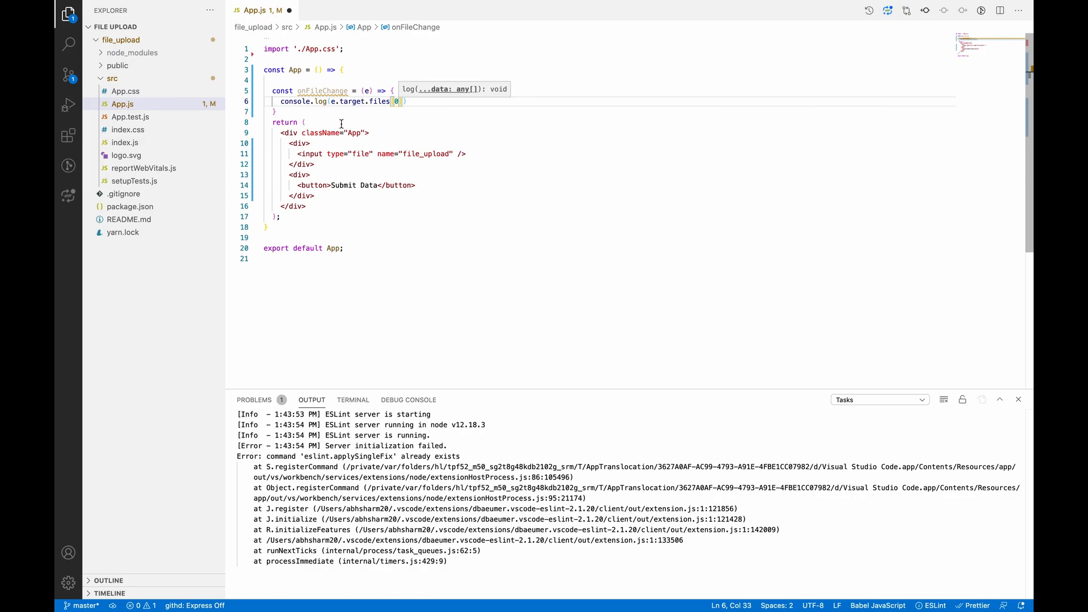
- Attach onChange={onFileChange} to the file input, save, and switch to the browser
double_click(323, 91)
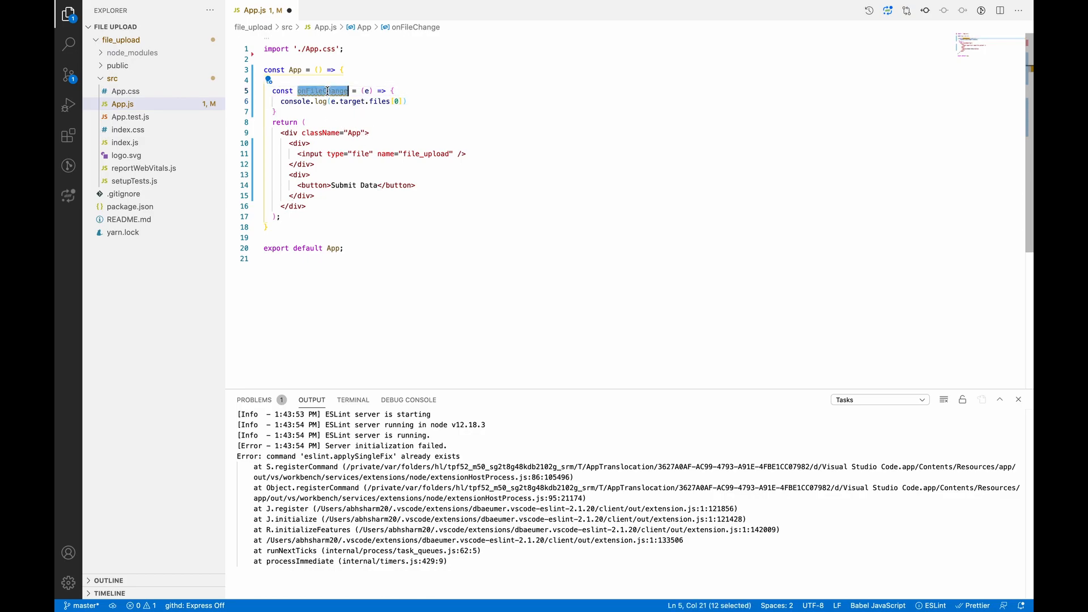
click(459, 153)
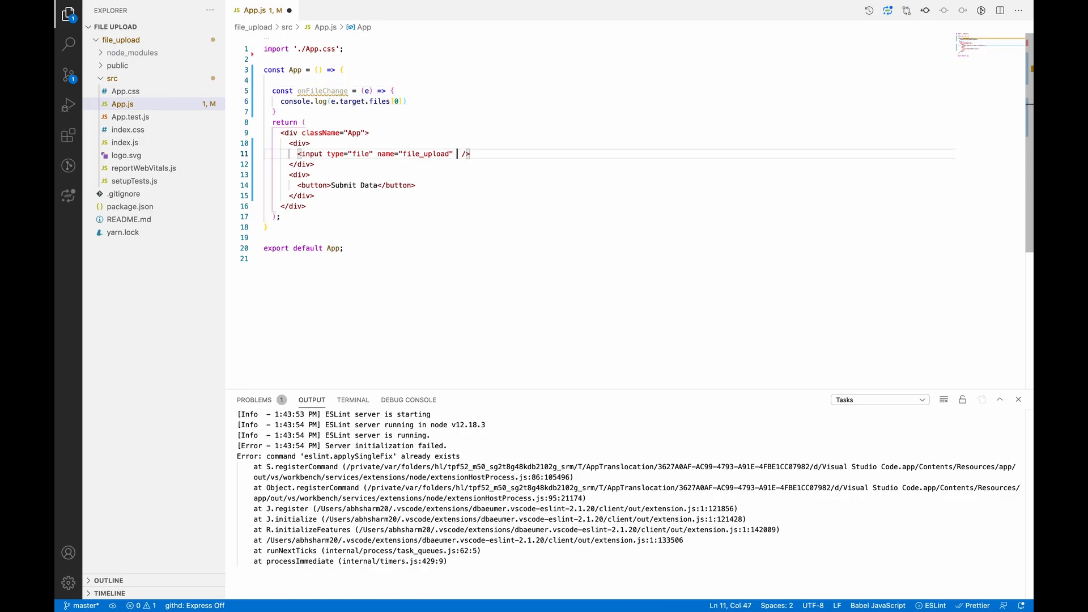
text(onChange={onFileChange)
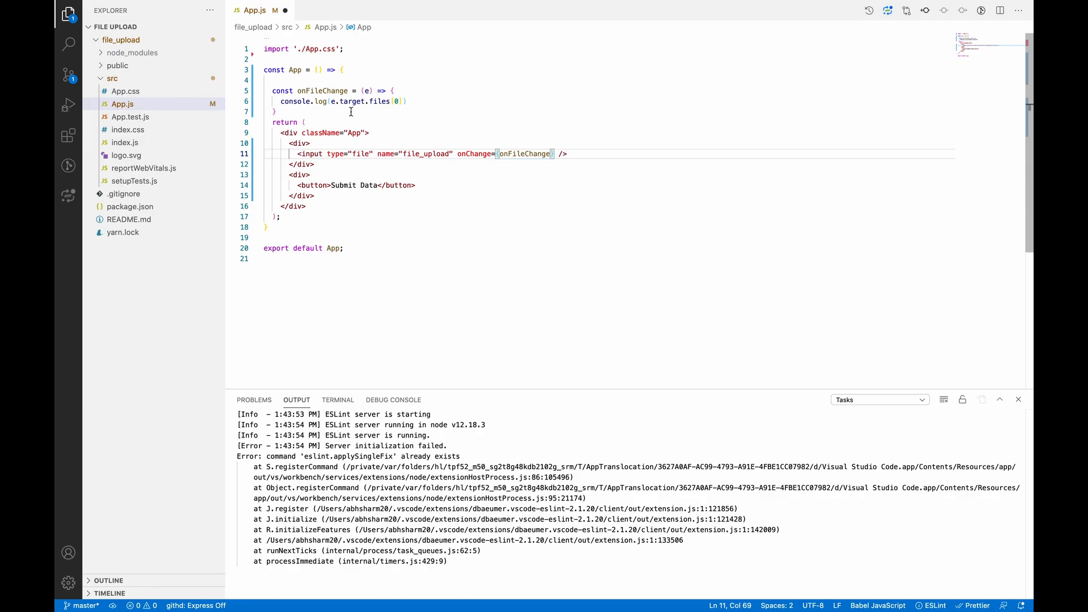
key(Enter)
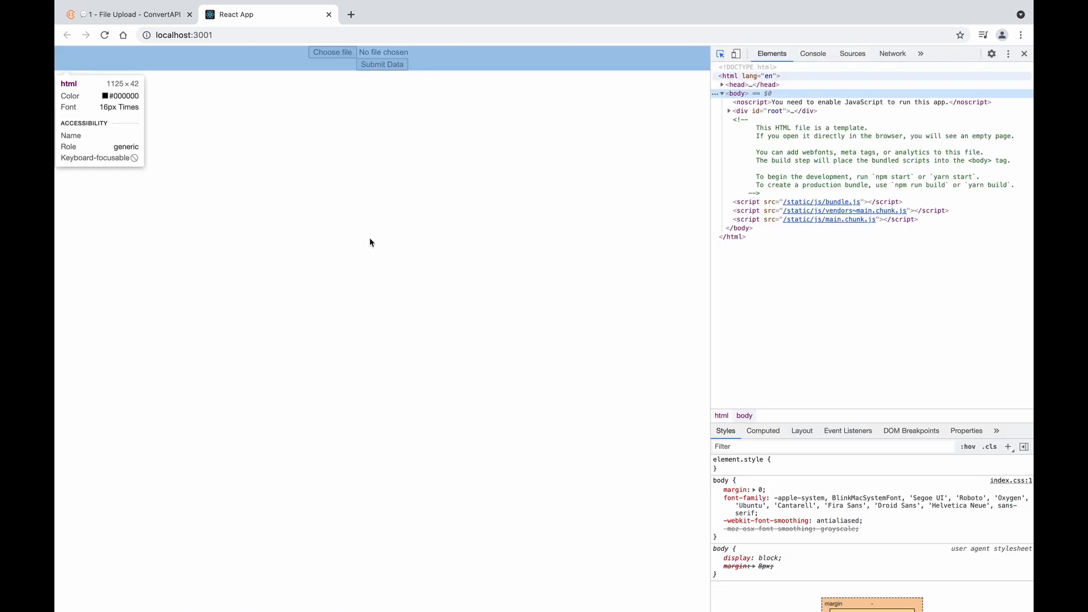
- Choose image.jpeg in the page and expand its logged File object in the console
click(332, 52)
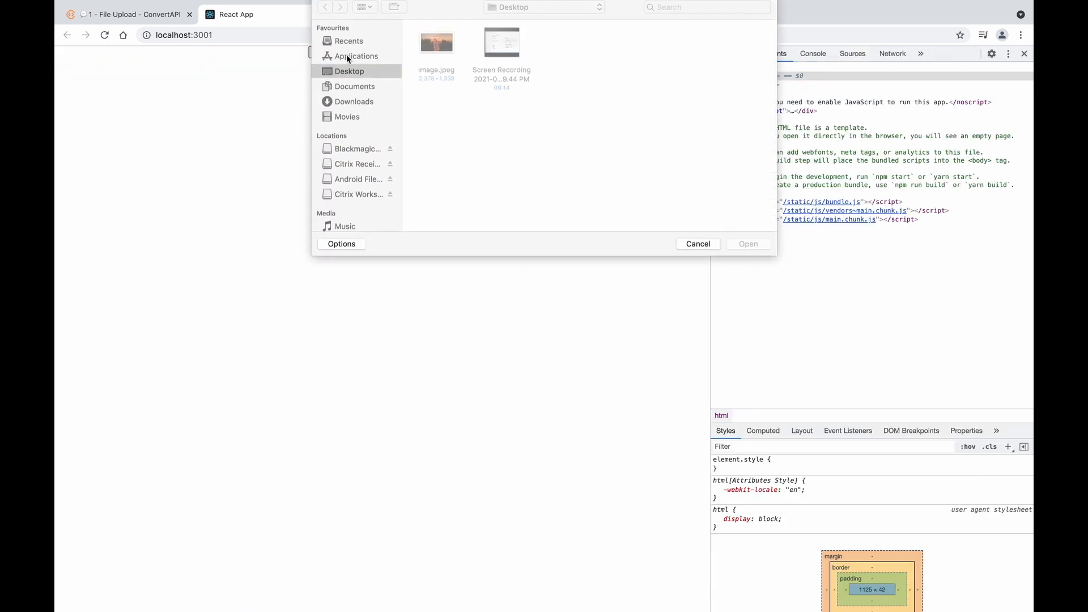
click(748, 244)
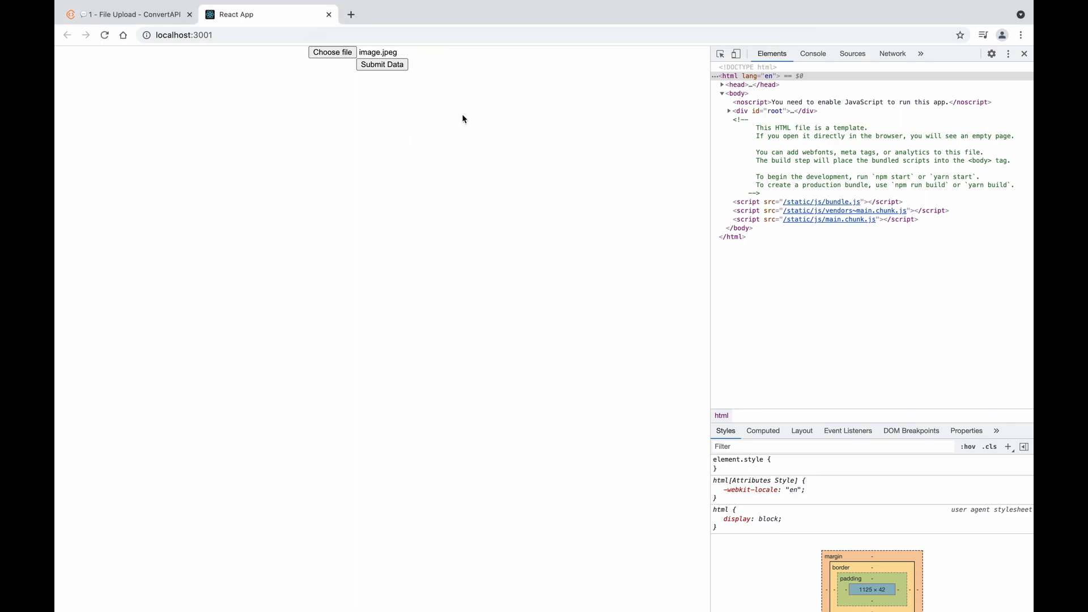
click(813, 53)
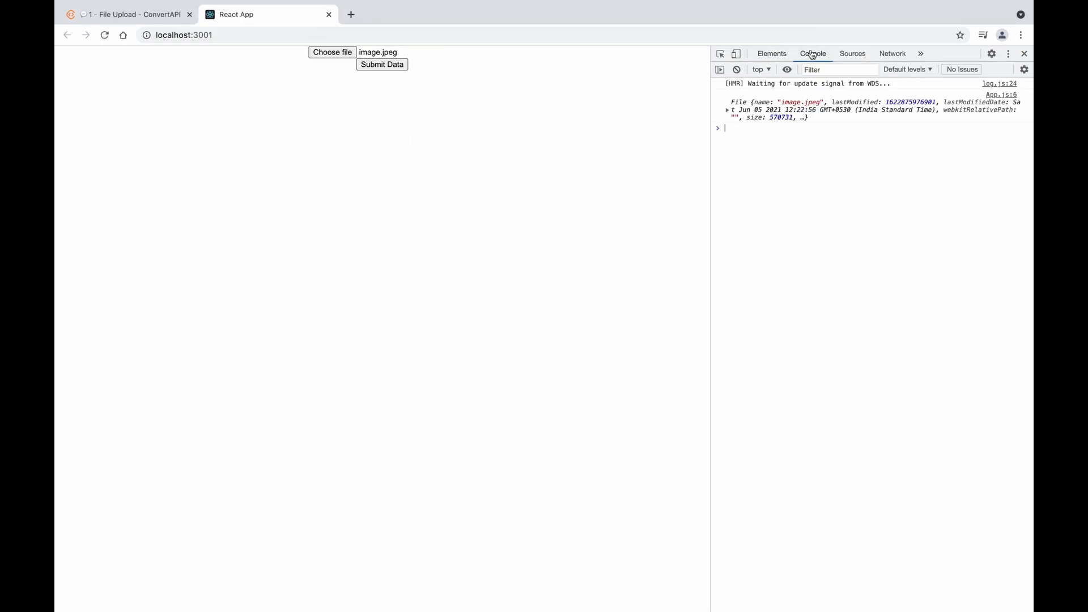
click(727, 110)
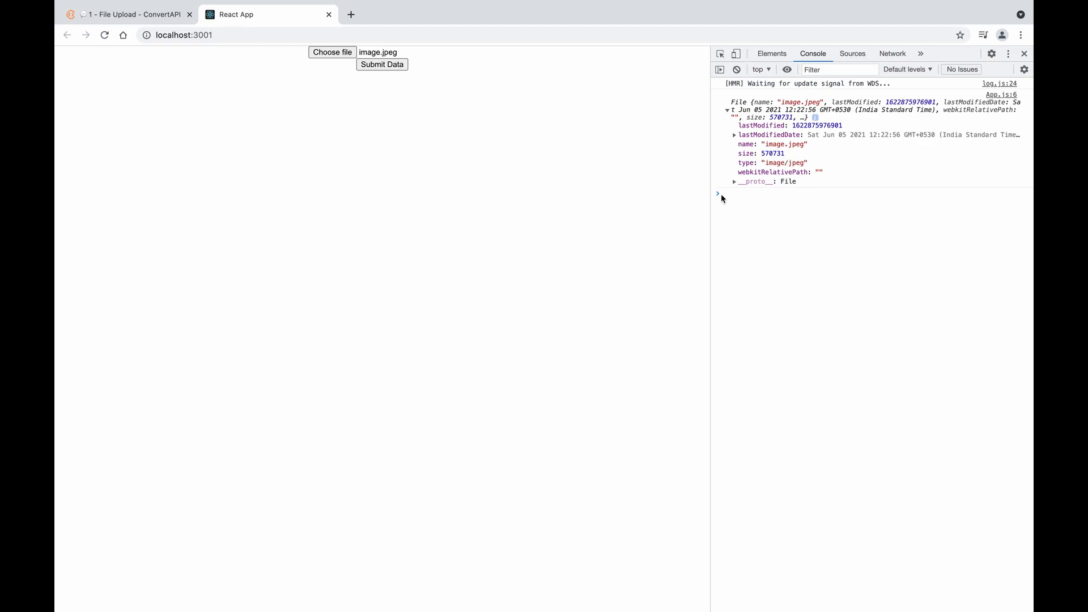
mouse_move(490, 265)
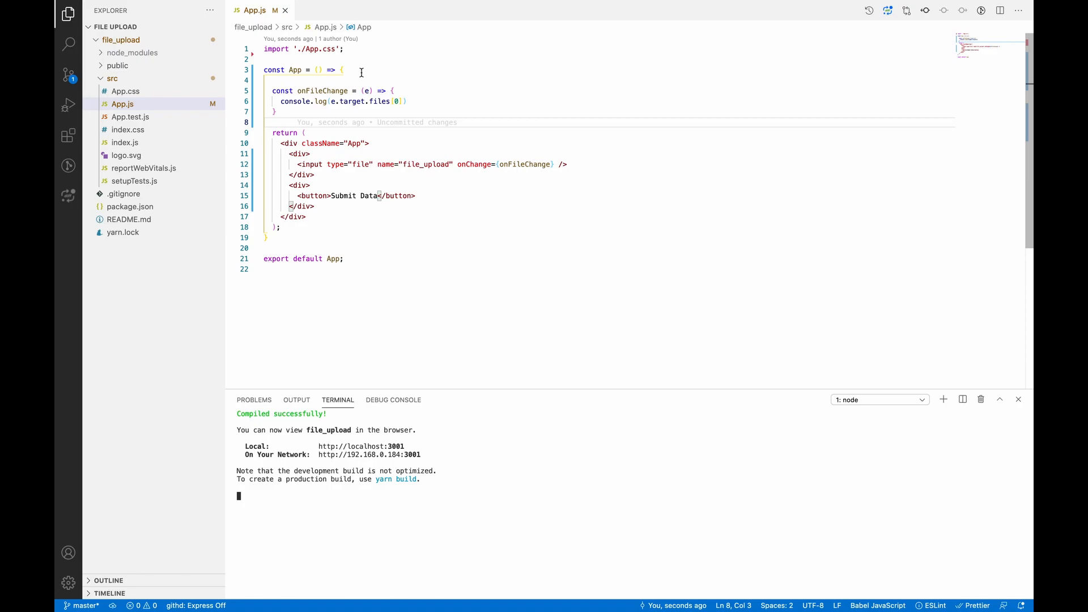
- Declare let formData = new FormData(); at the top of the App component
double_click(347, 101)
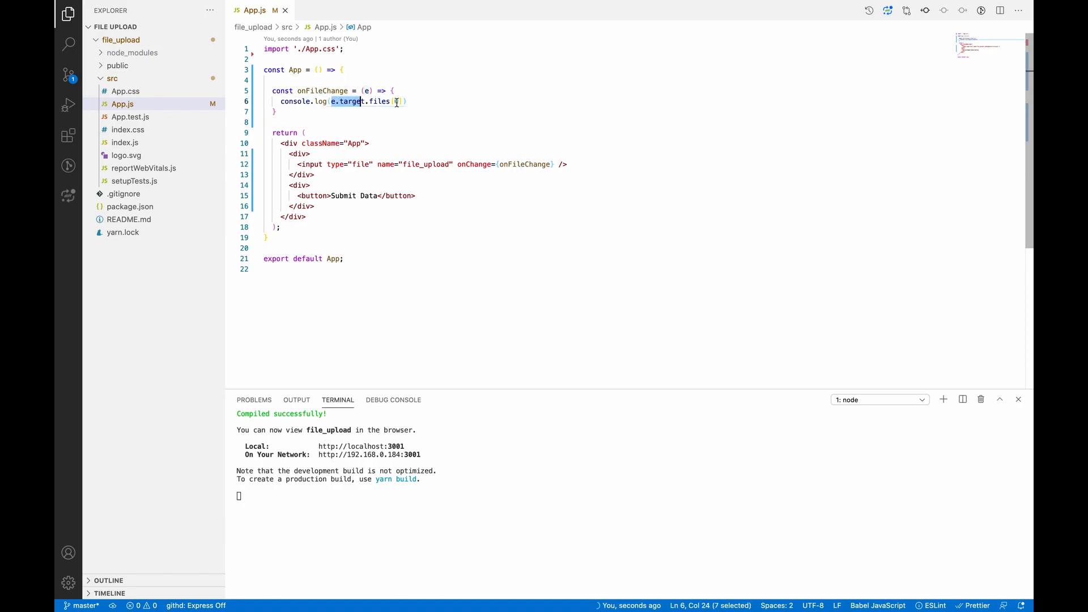
click(341, 69)
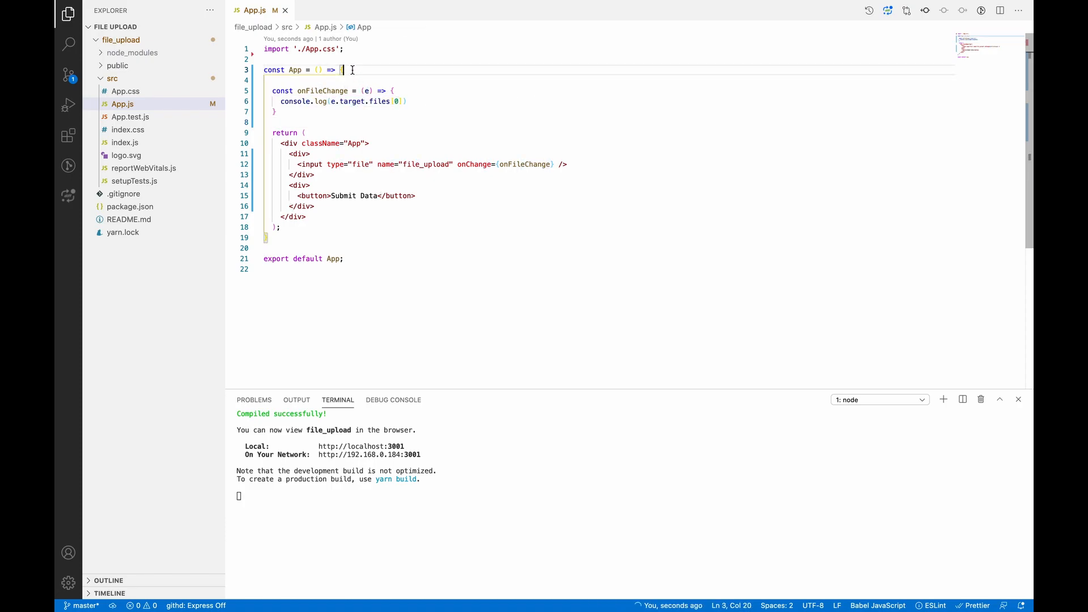
text(let)
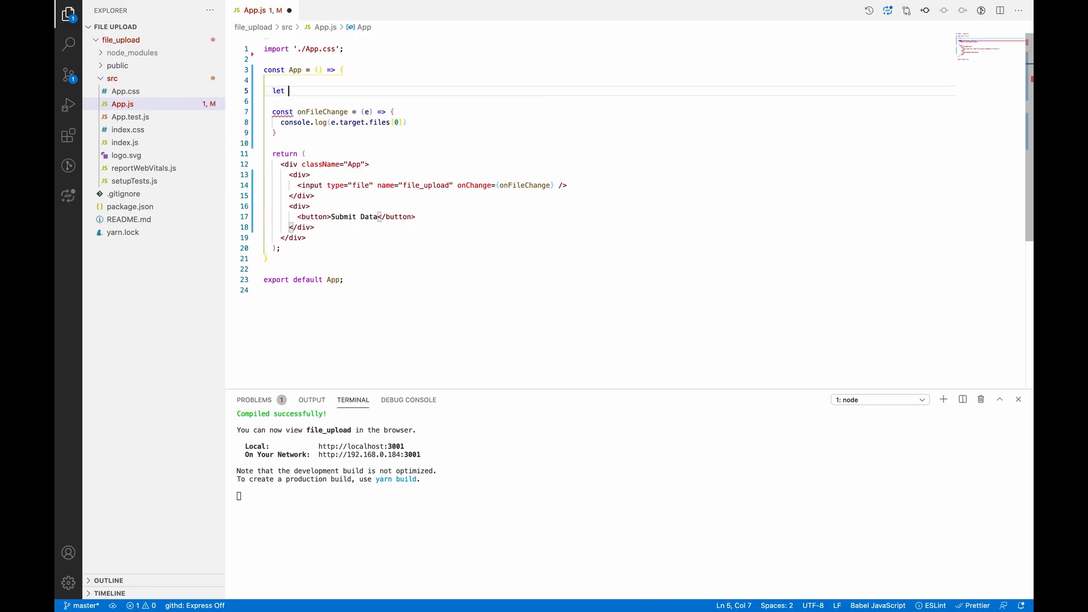
text(formData)
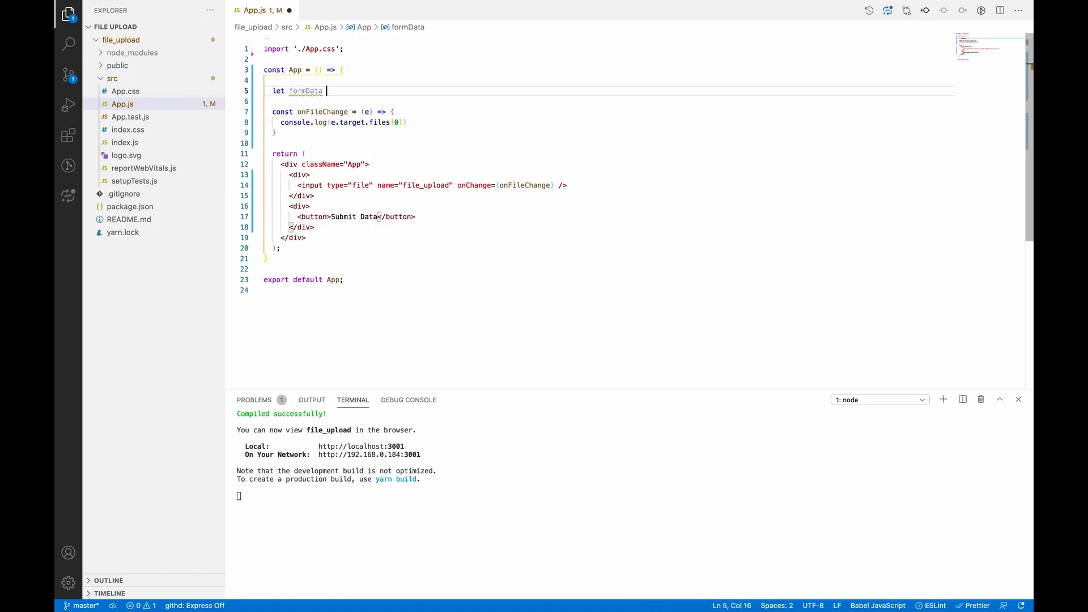
text(= new)
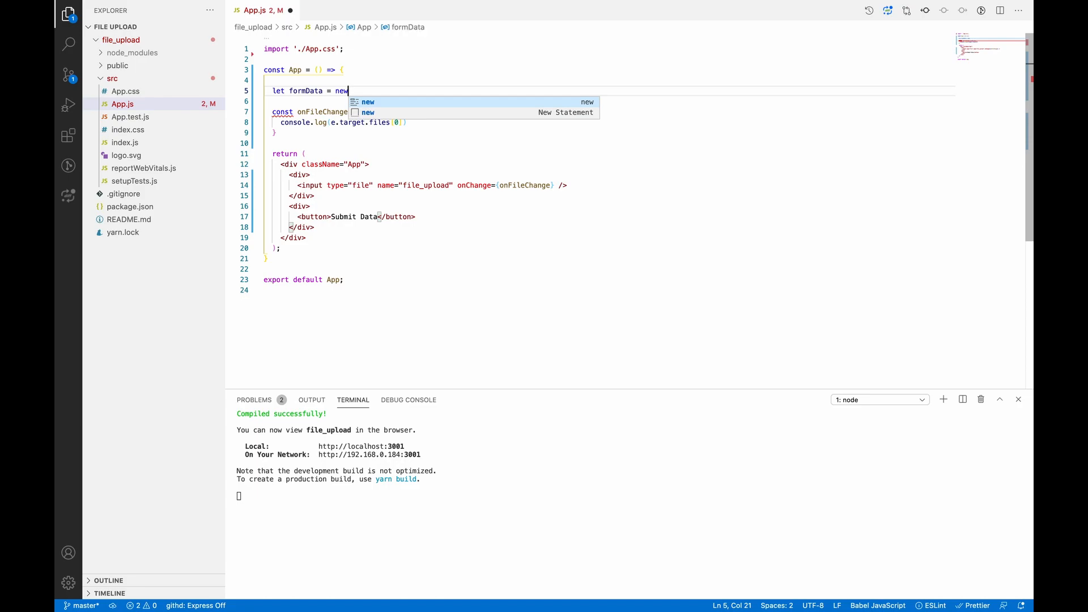
text(FormData();)
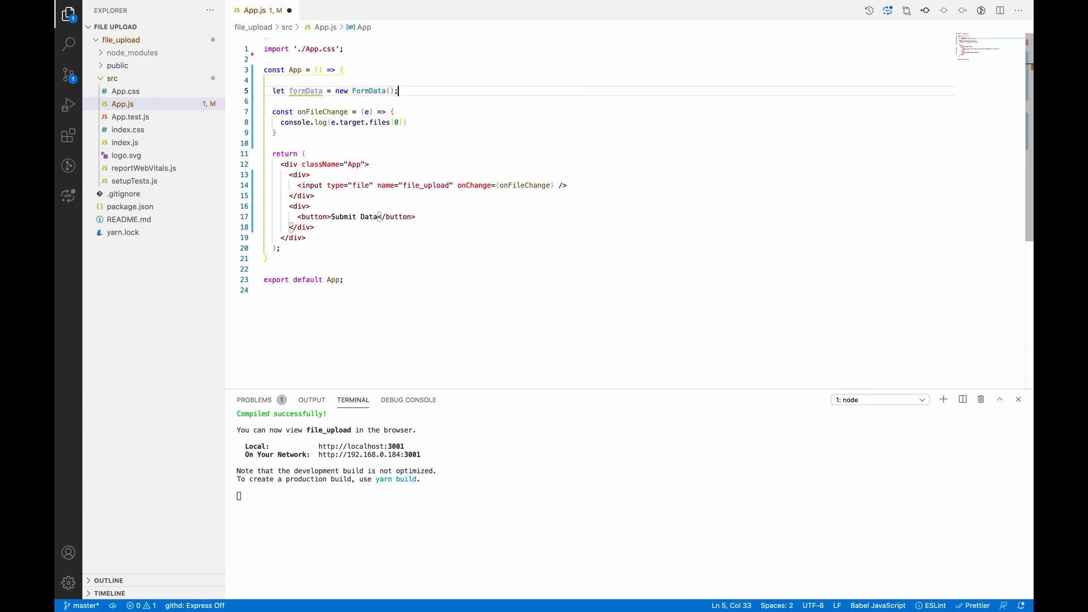
click(409, 122)
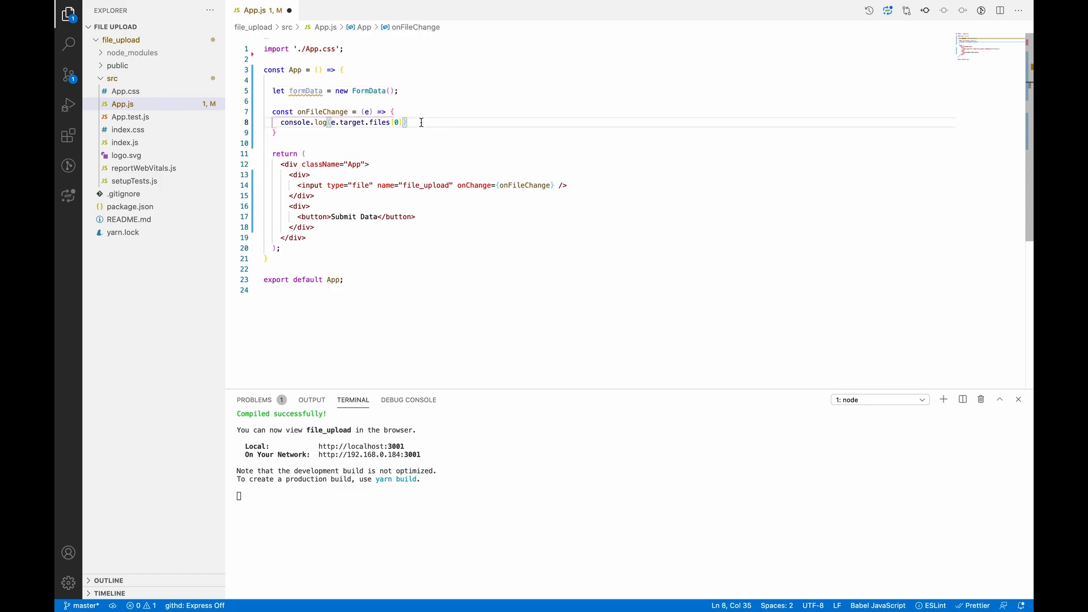
- Add an if(e.target && e.target.files[0]) block inside onFileChange
text(if)
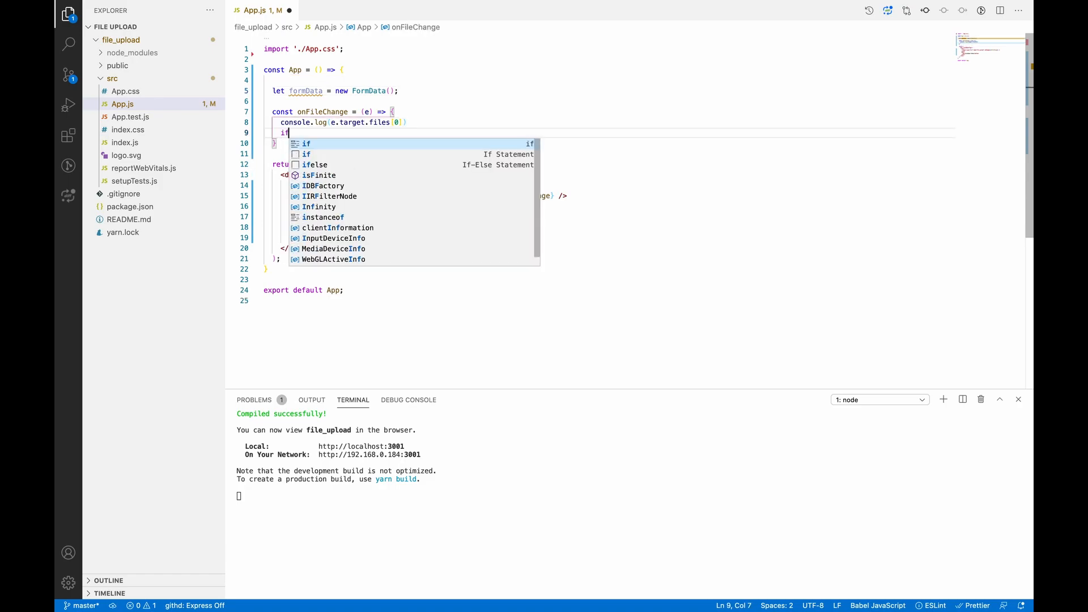
text((e)
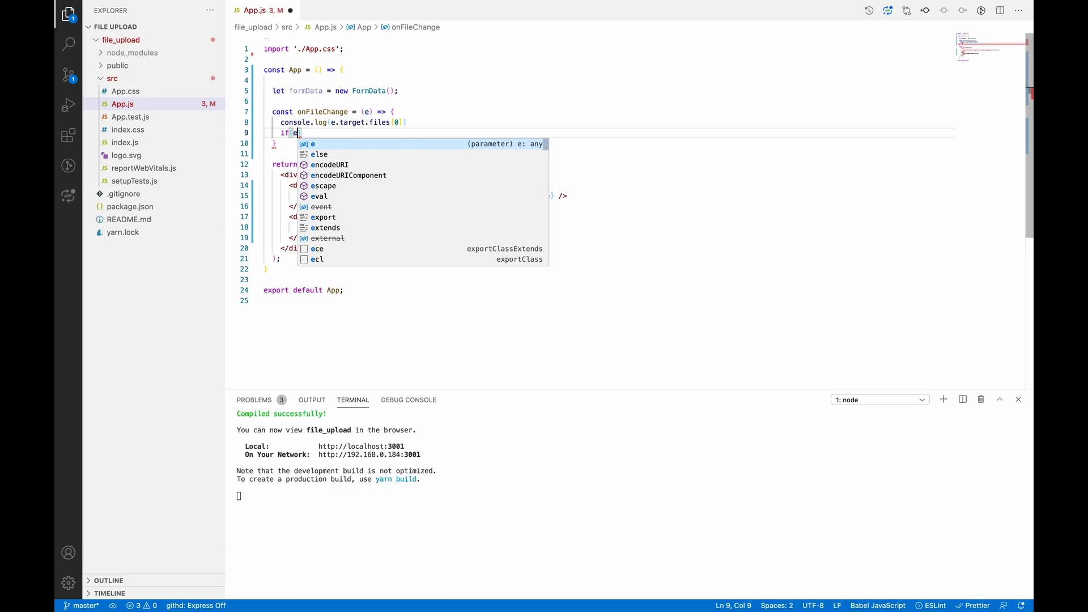
text(.target)
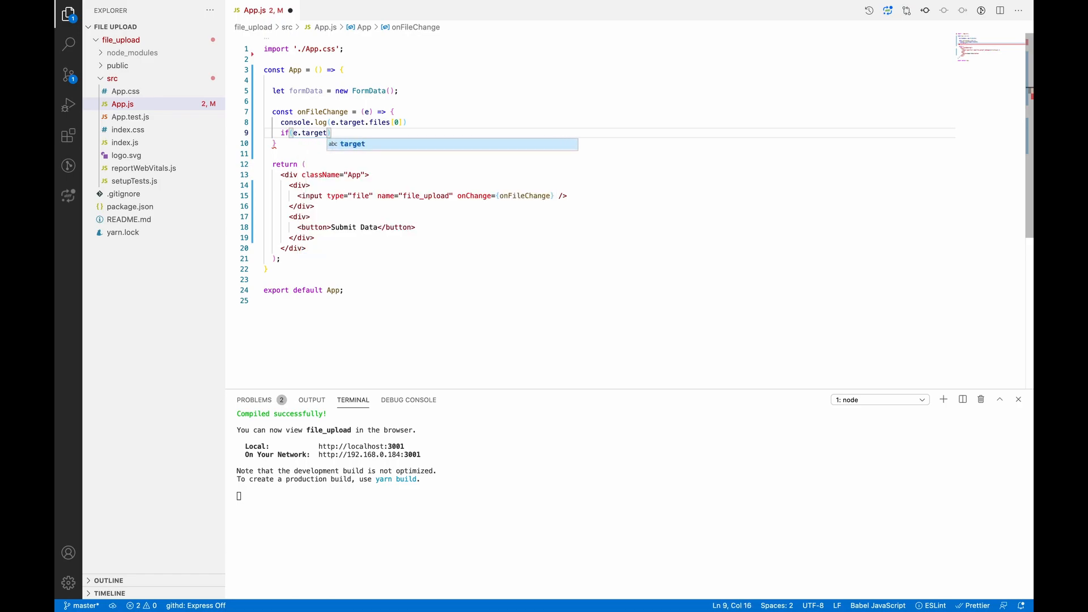
text(&& e.t)
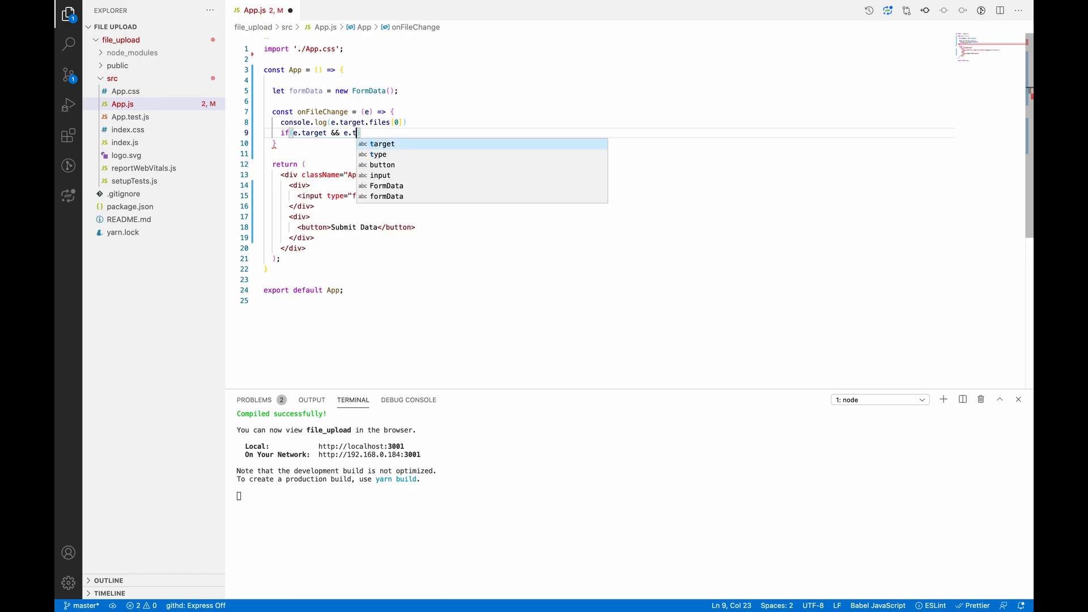
text(arget.files[0)
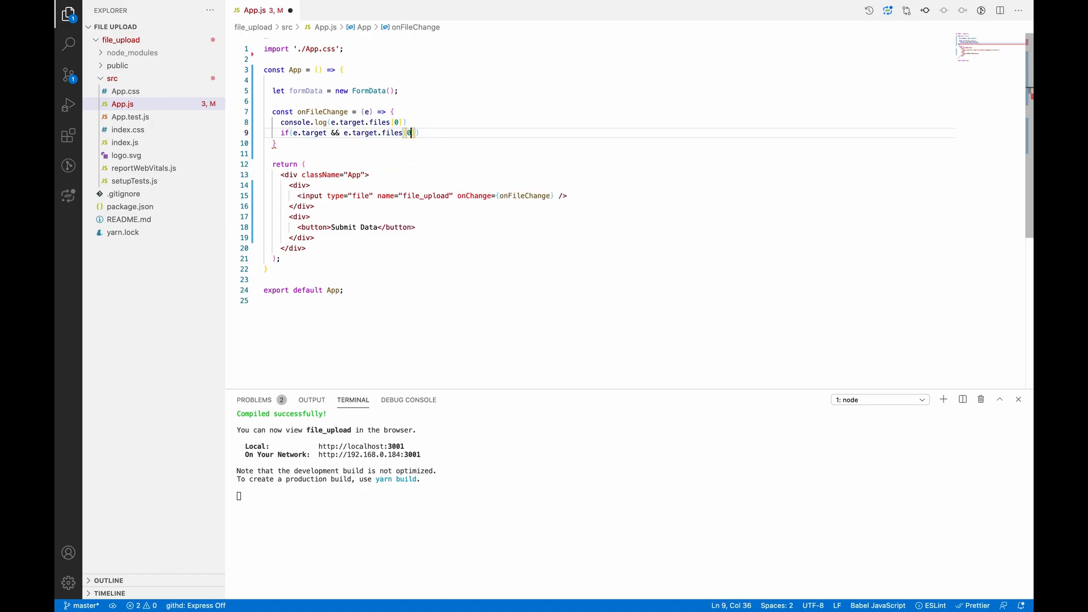
text( {)
key(Enter)
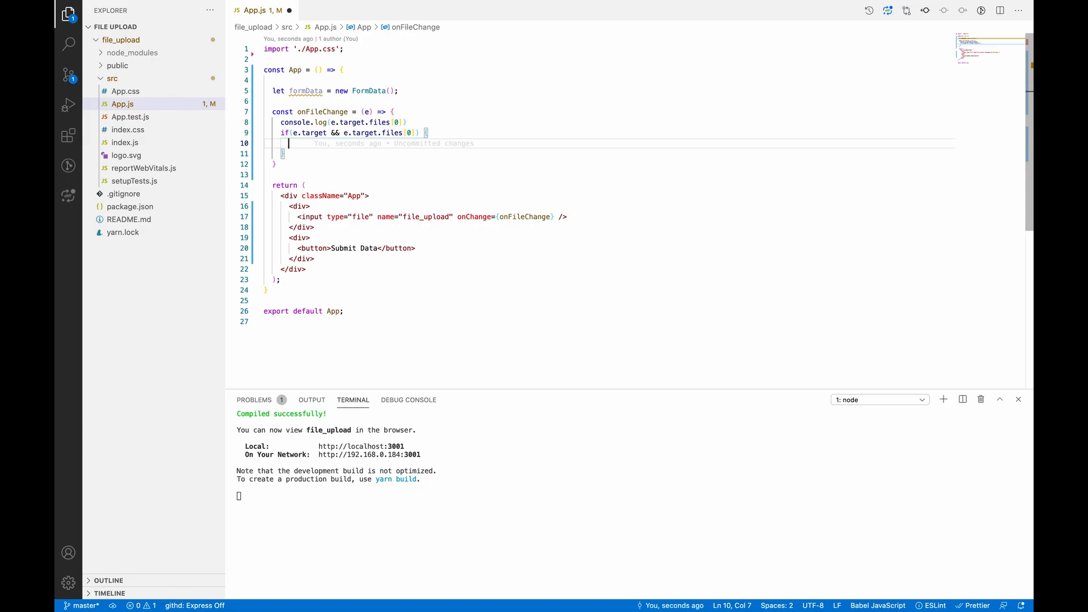
- Inside the if, append e.target.files[0] to formData under the name 'file'
text(formData.append()
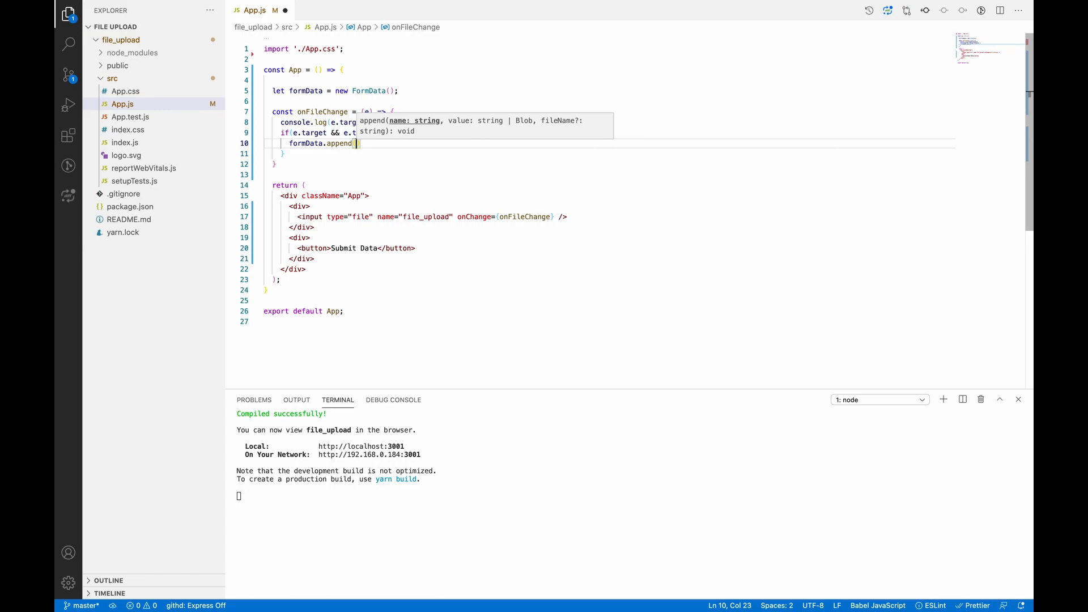
text('file')
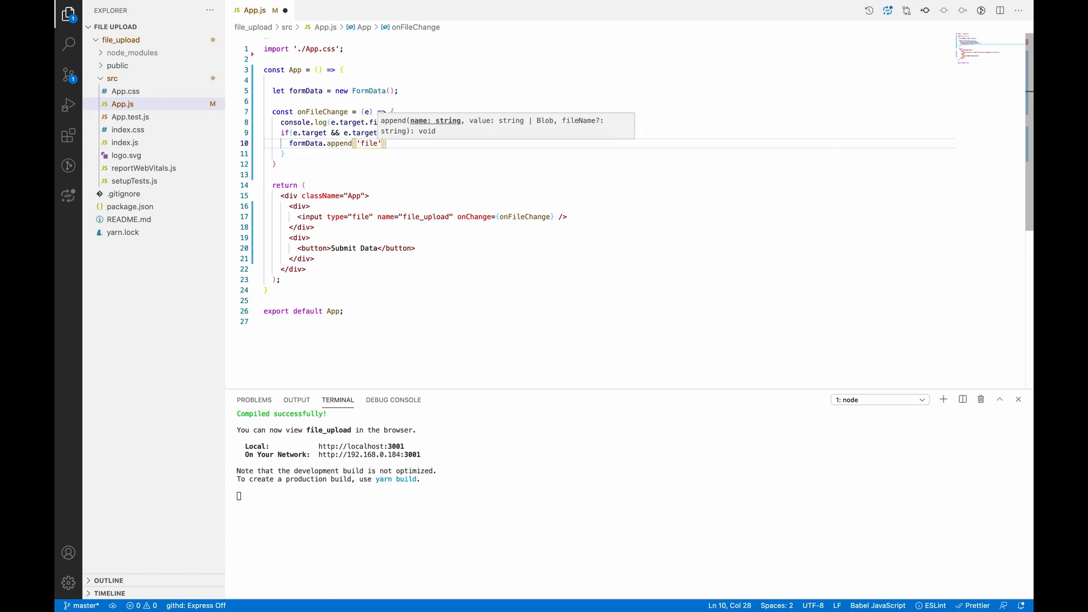
text(,)
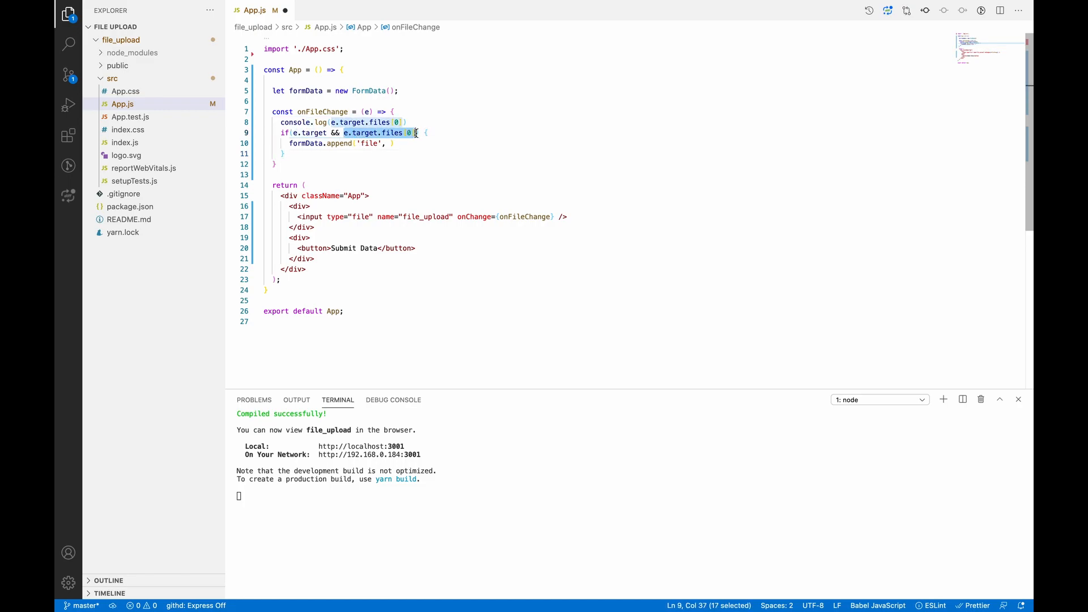
click(389, 142)
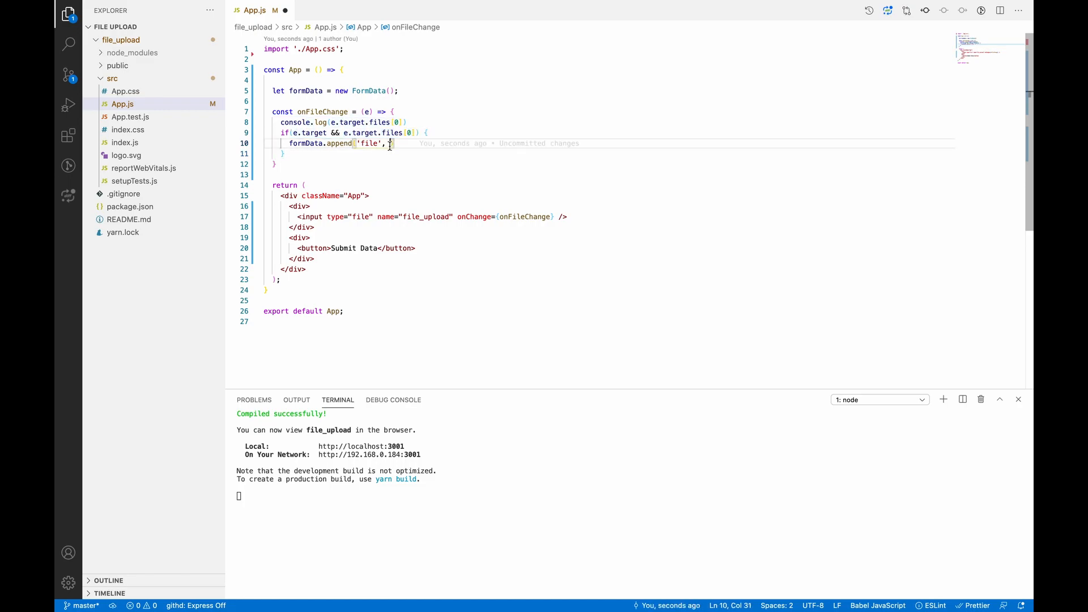
text(e.target.files[0]);)
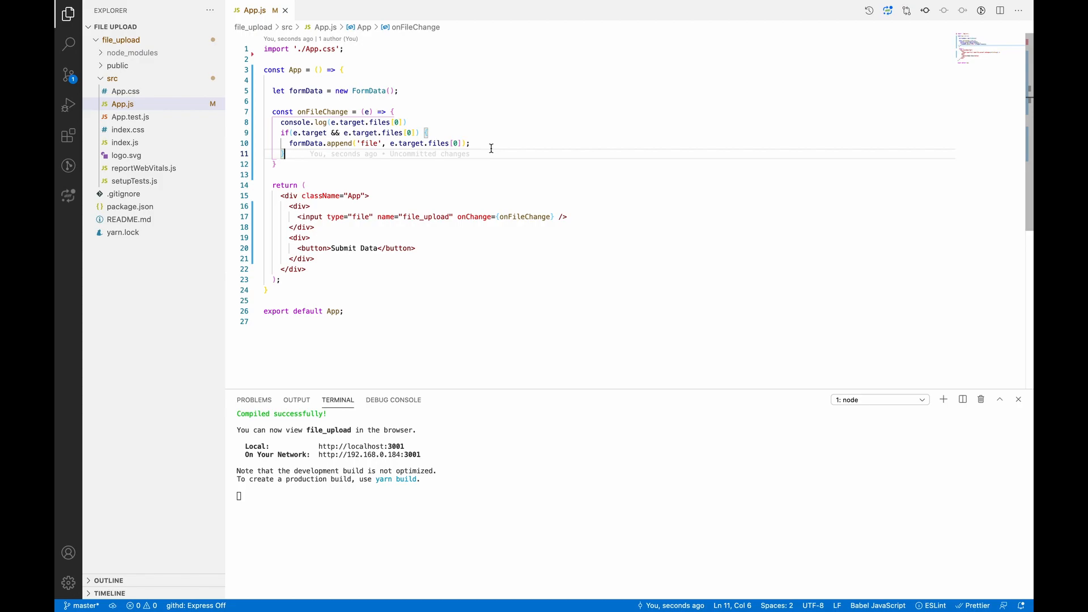
mouse_move(444, 222)
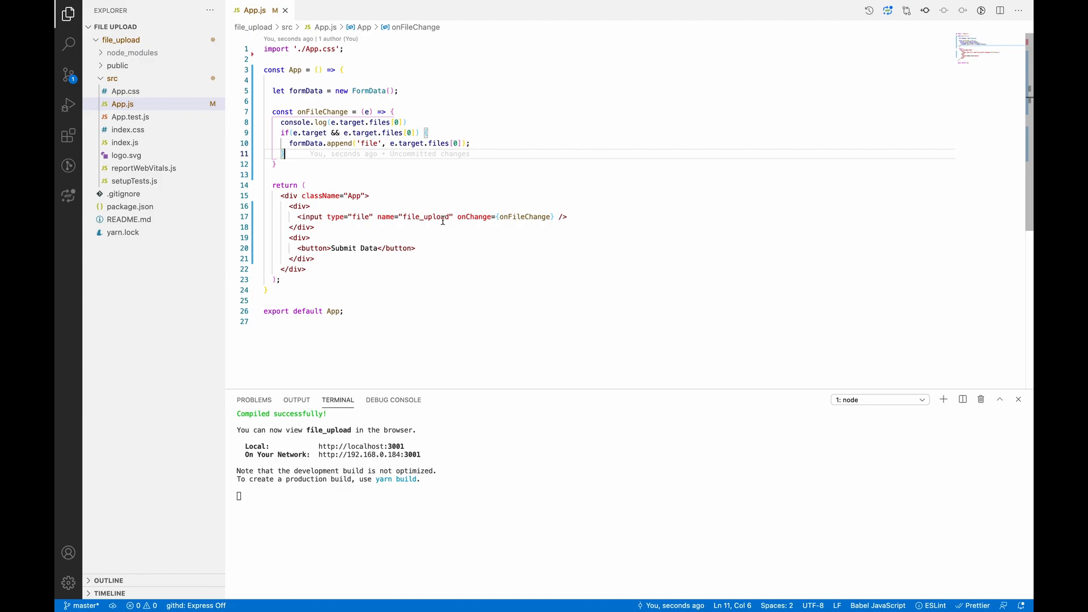
mouse_move(305, 163)
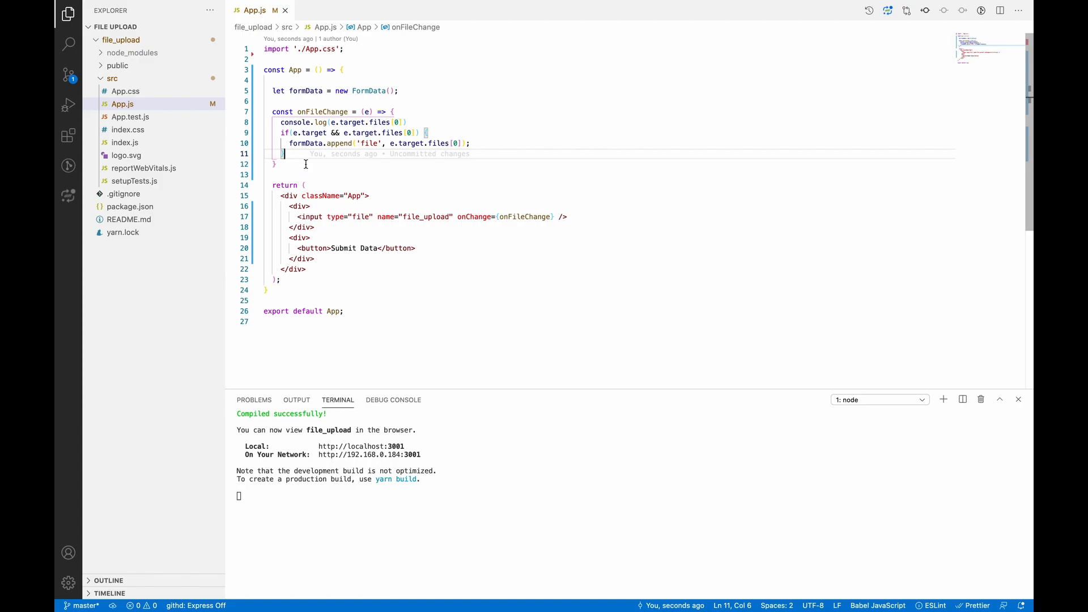
- Define an empty SubmitFileData arrow function, set it as the button's onClick, and stop the dev server
text(const)
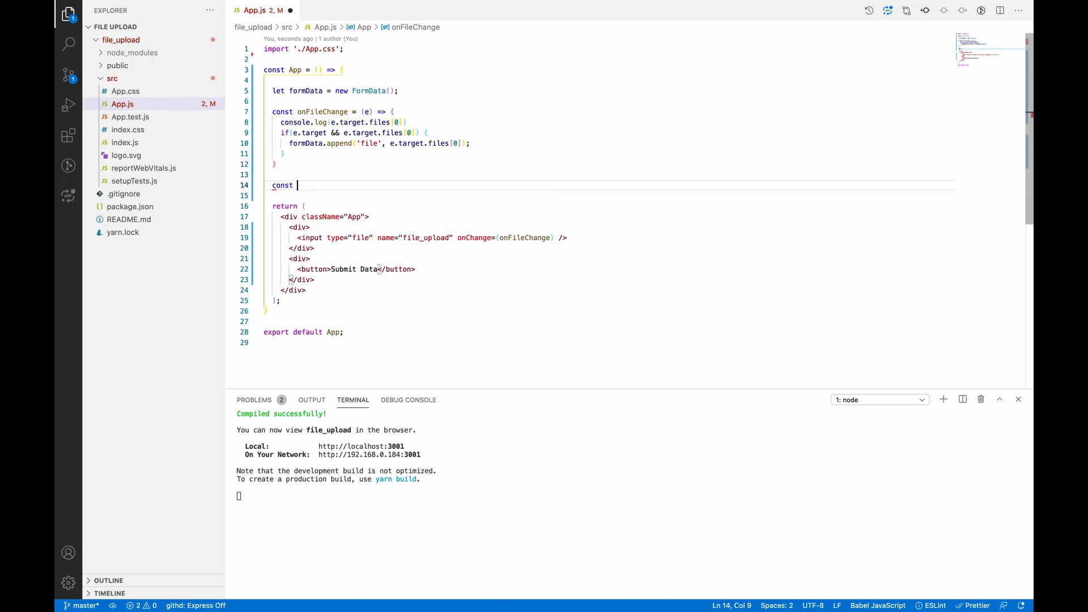
text(Submit)
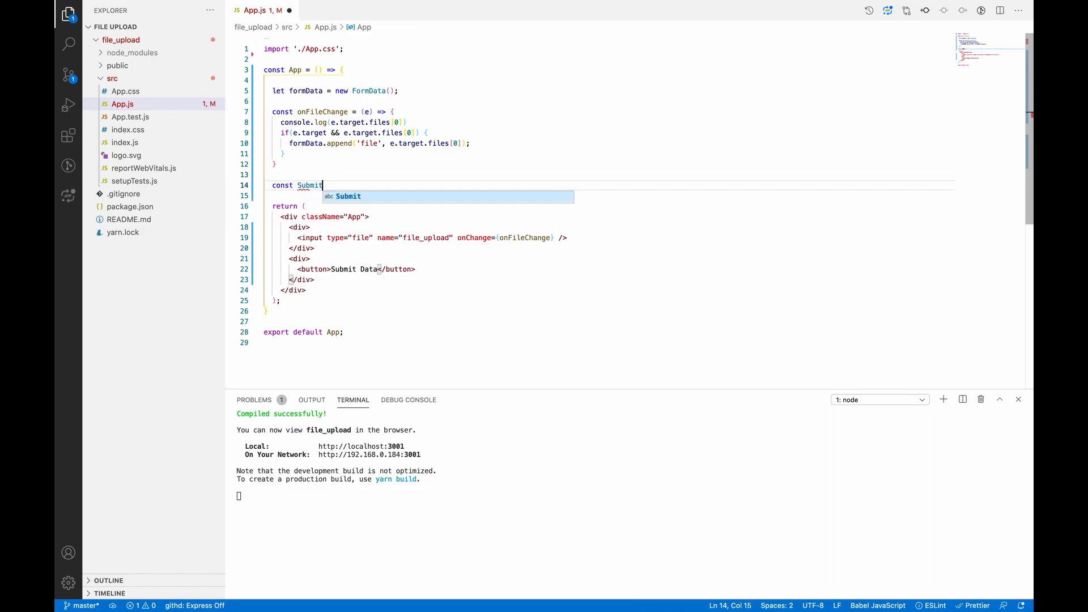
text(File)
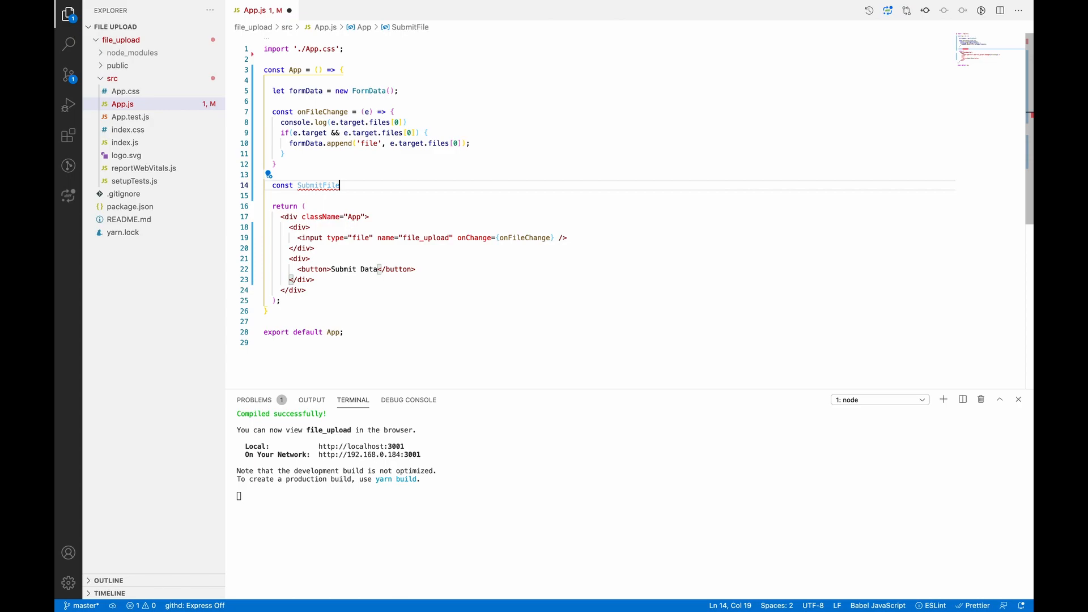
text(Data =)
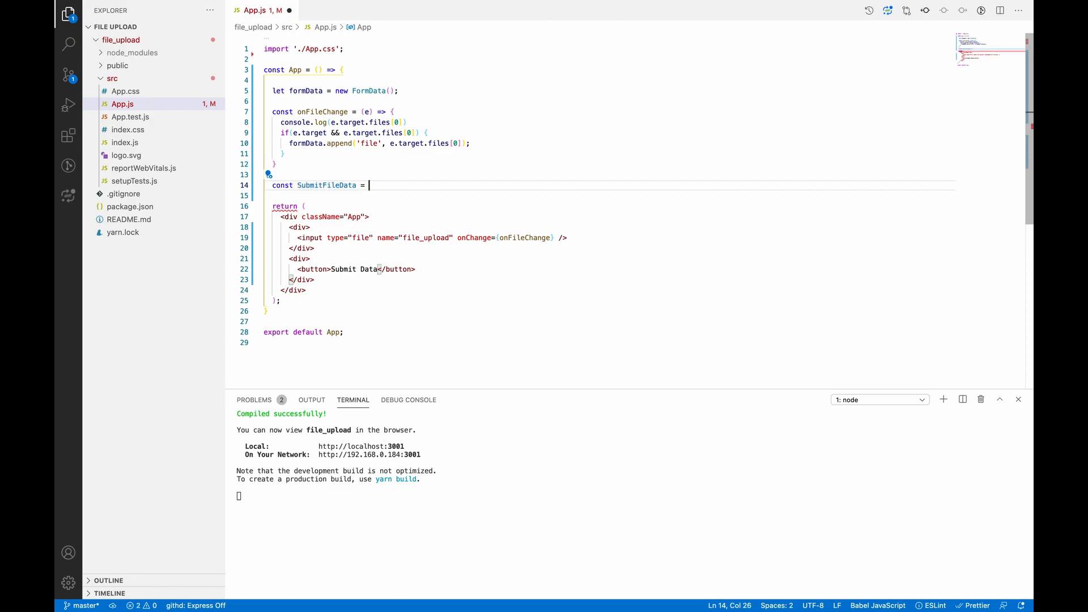
text(() => {)
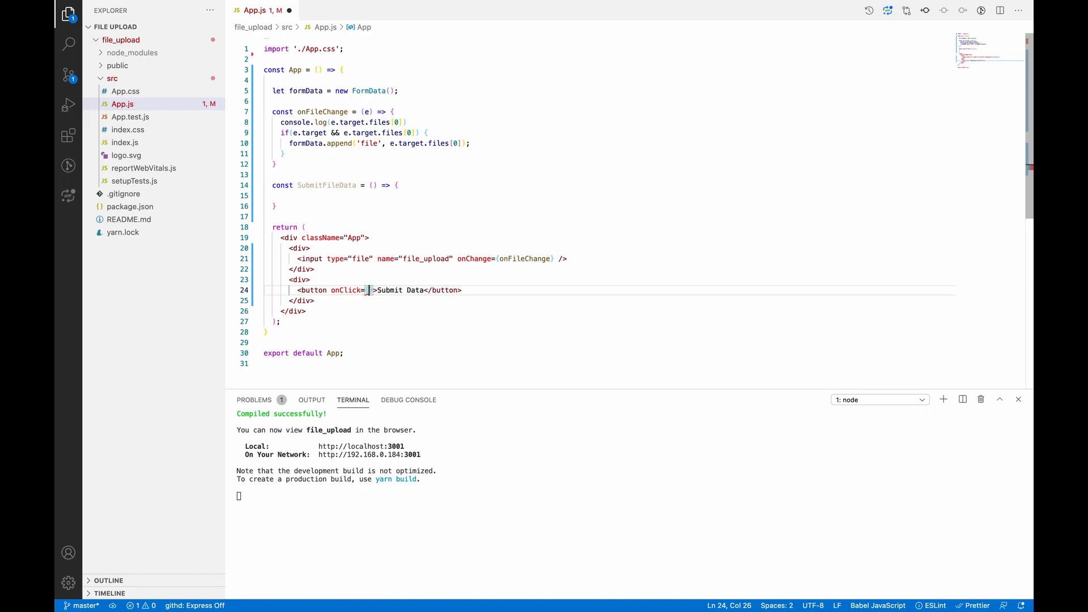
text(SubmitFileData)
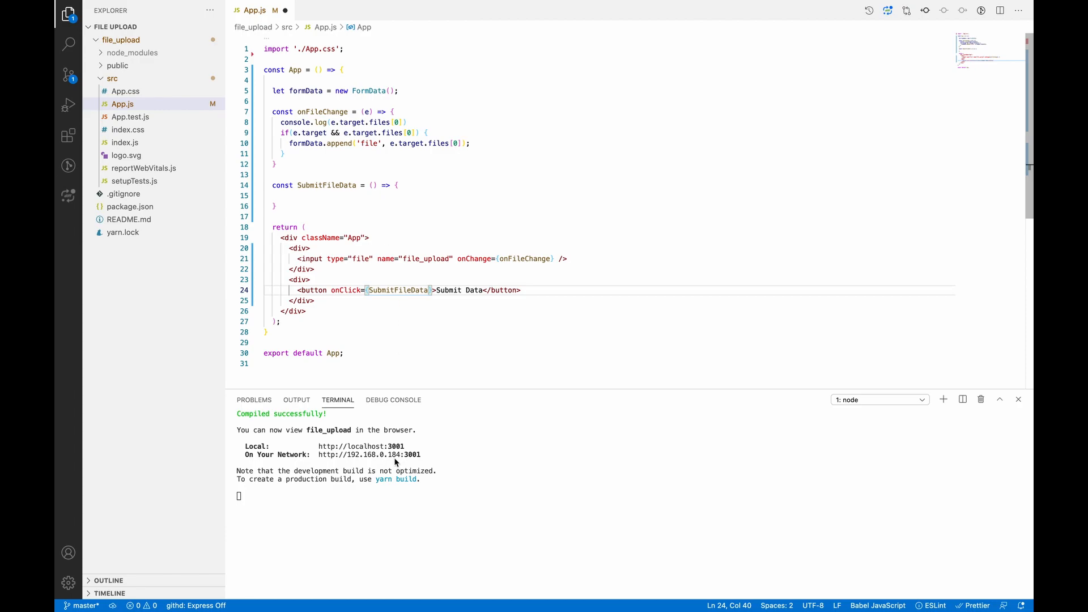
key(ctrl+c)
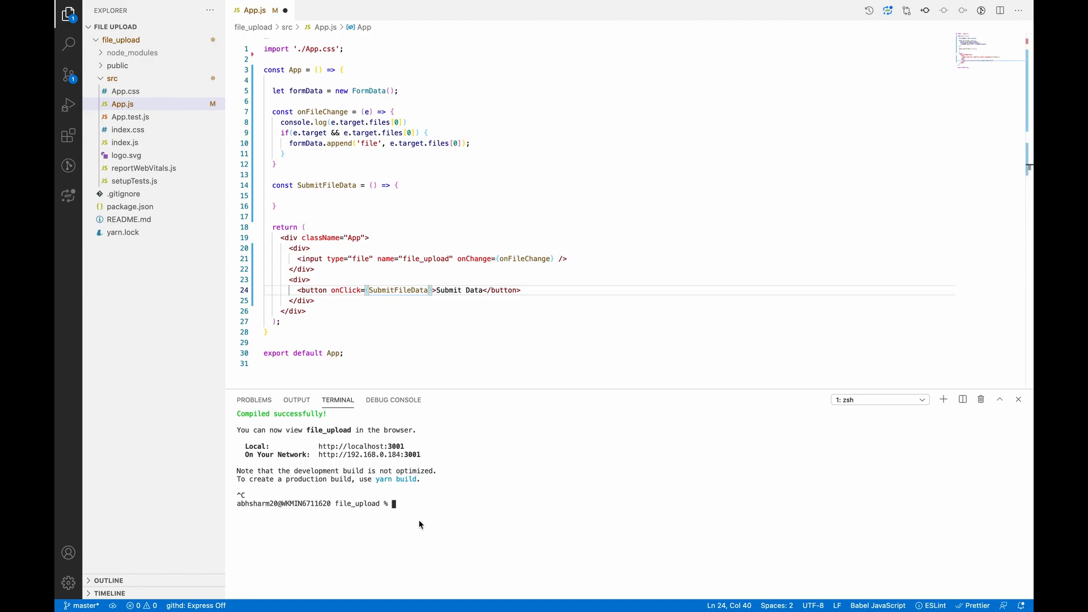
- Install axios 0.21.1 with npm i axios and relaunch the dev server with npm start
text(npm i)
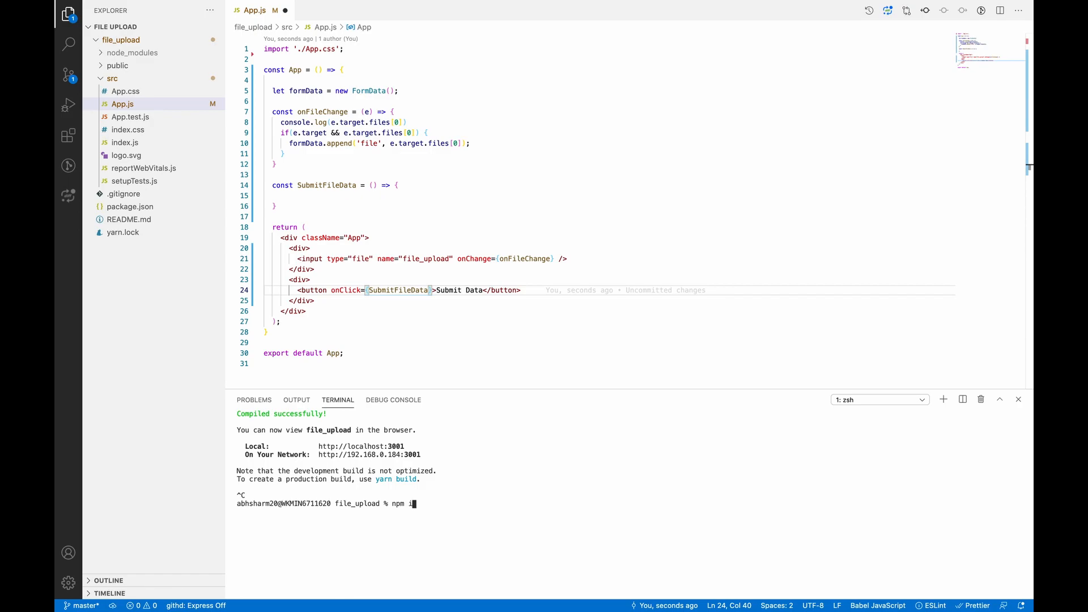
text(asion)
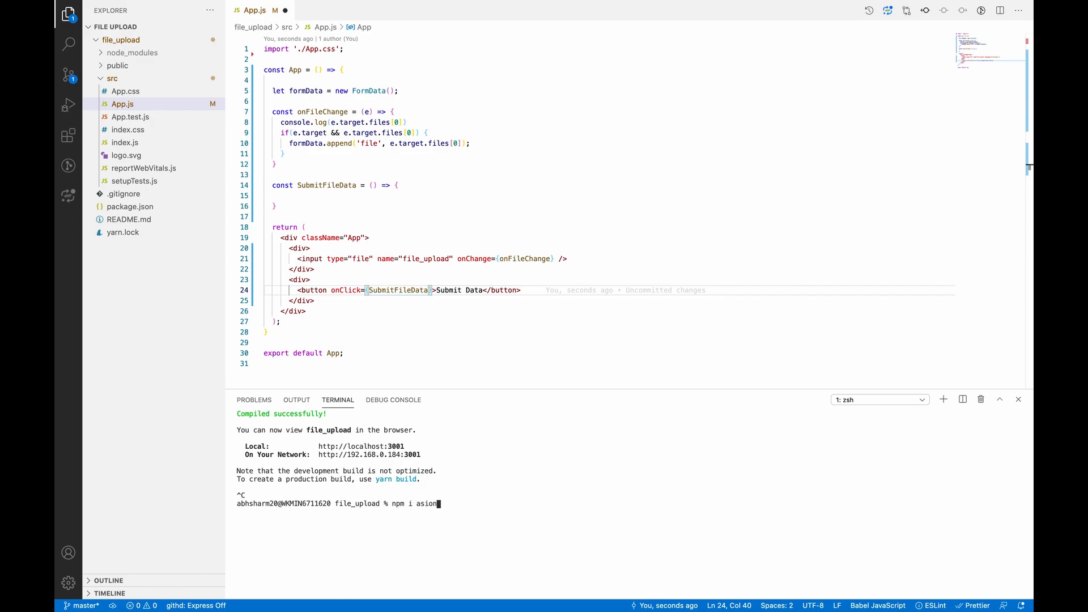
text(axio)
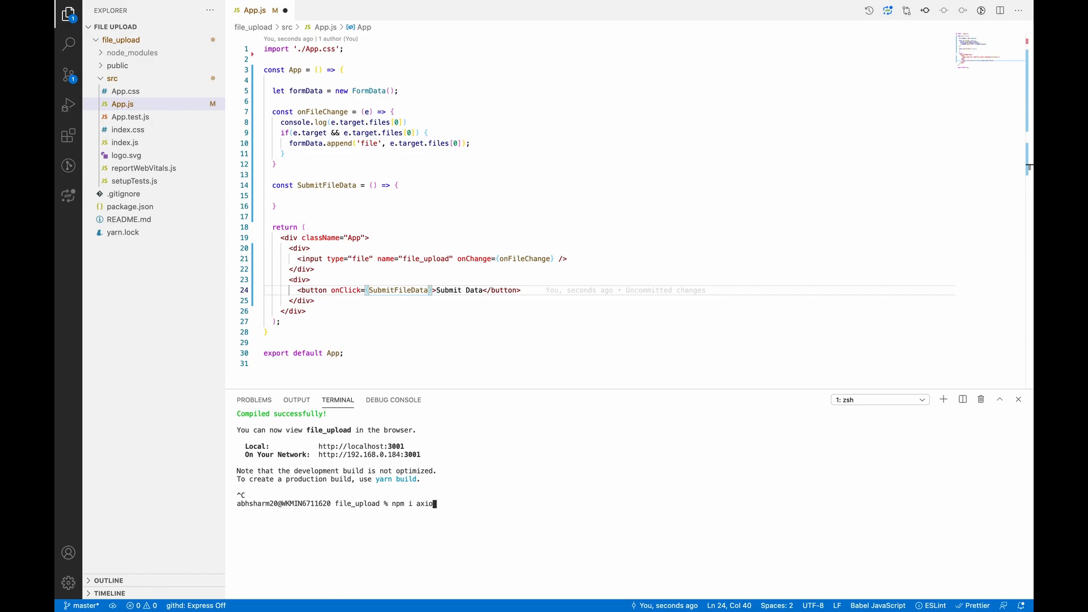
key(Return)
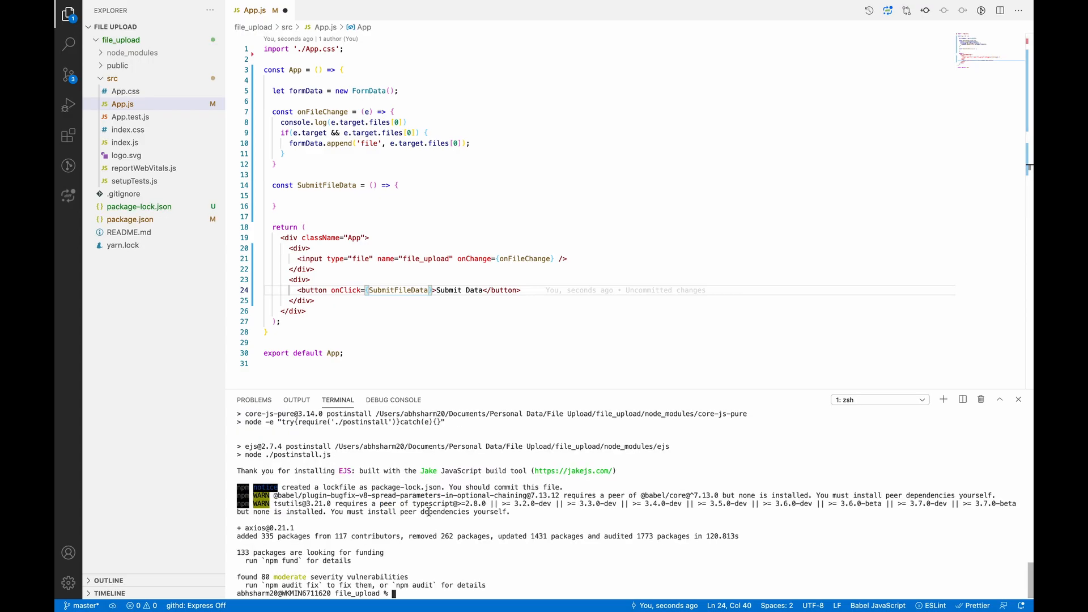
mouse_move(447, 548)
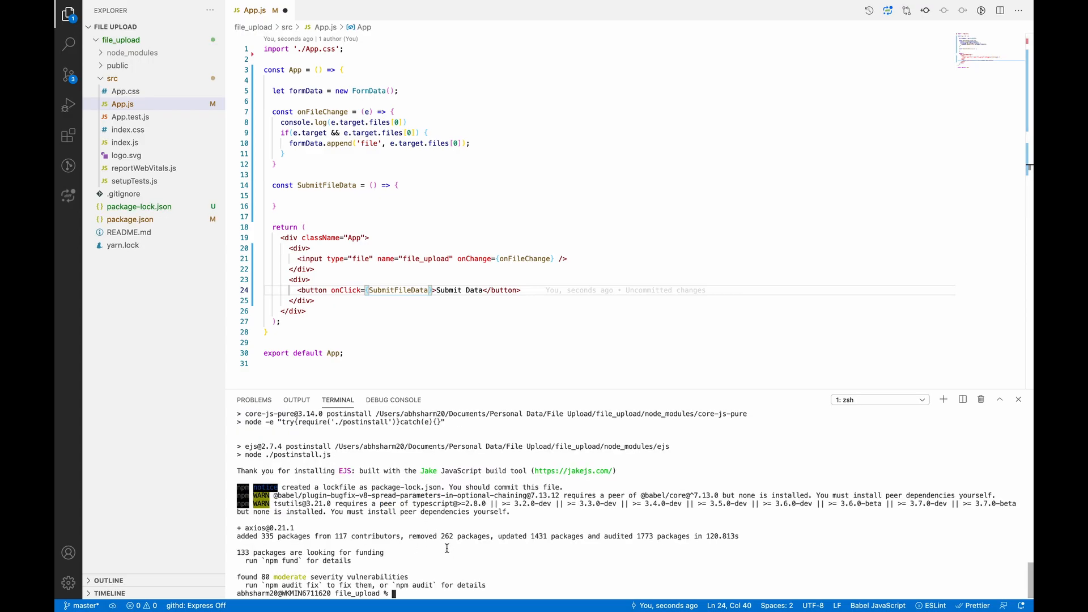
text(npm start)
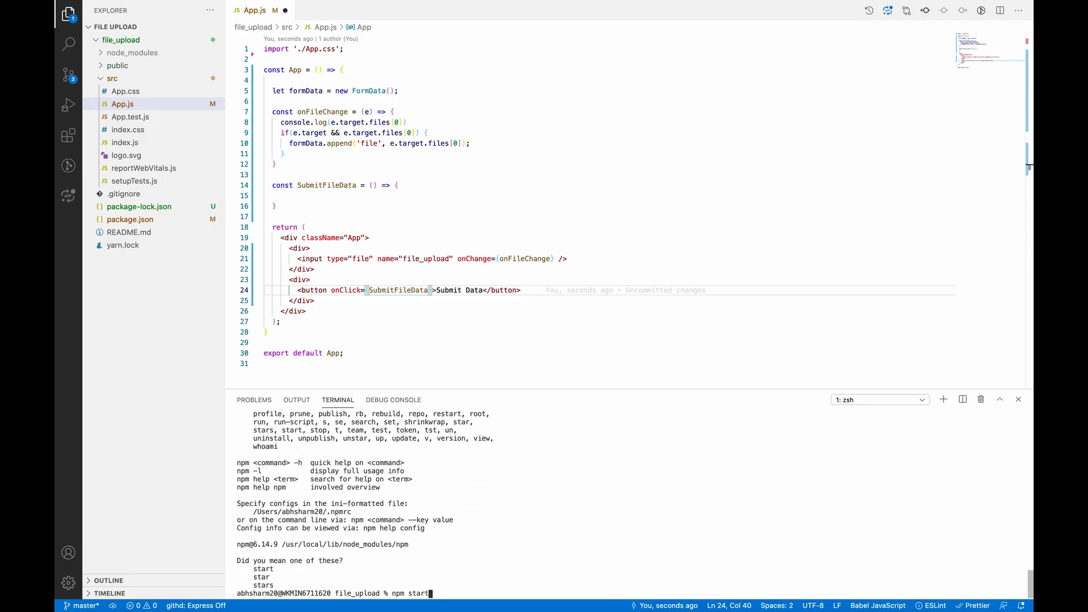
key(Return)
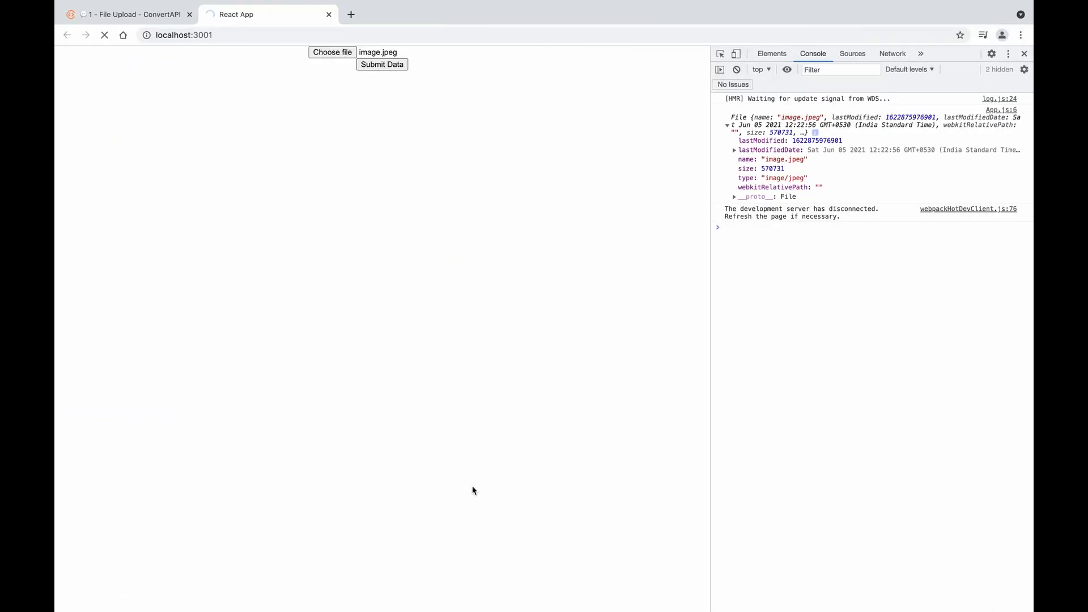
mouse_move(424, 291)
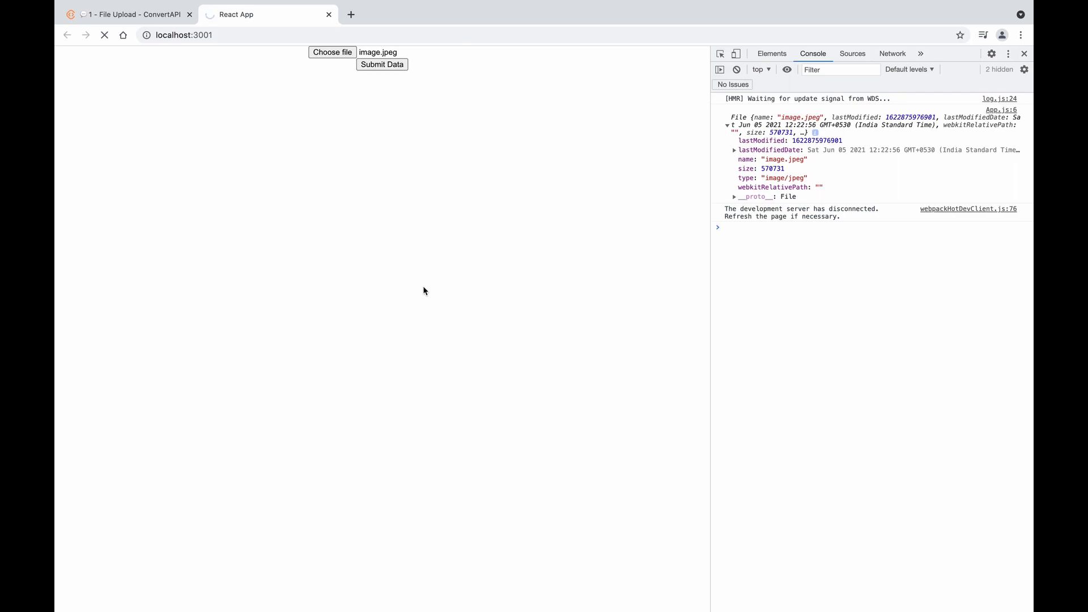
mouse_move(248, 239)
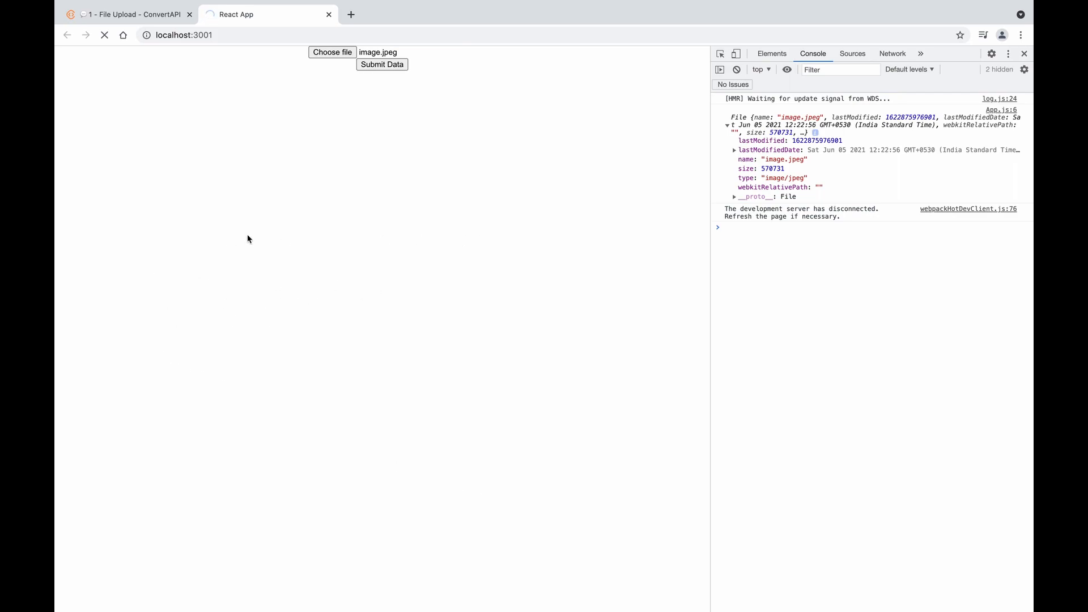
mouse_move(56, 255)
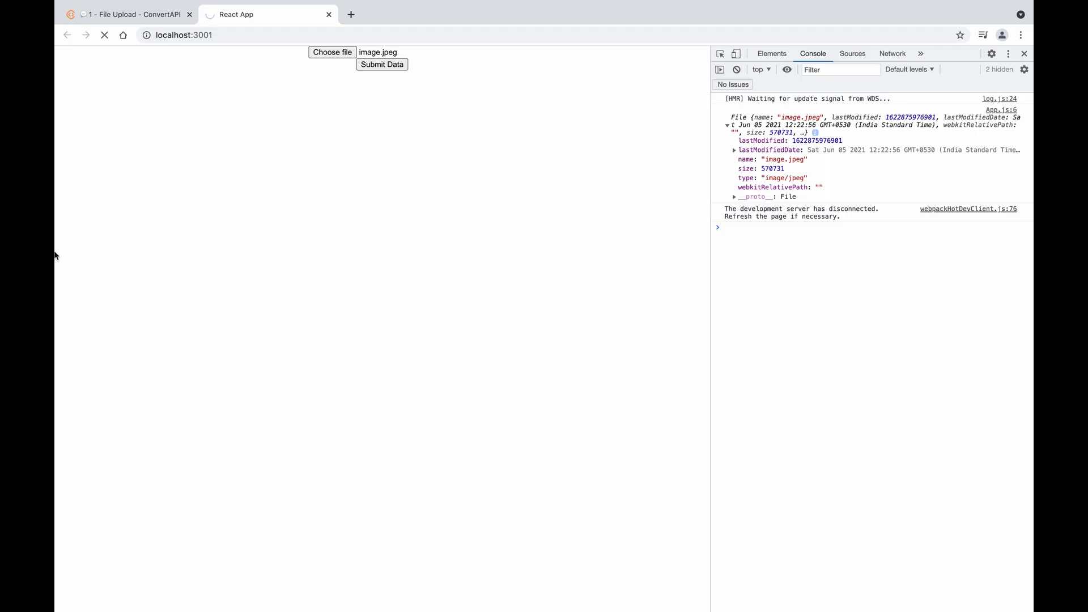
mouse_move(449, 218)
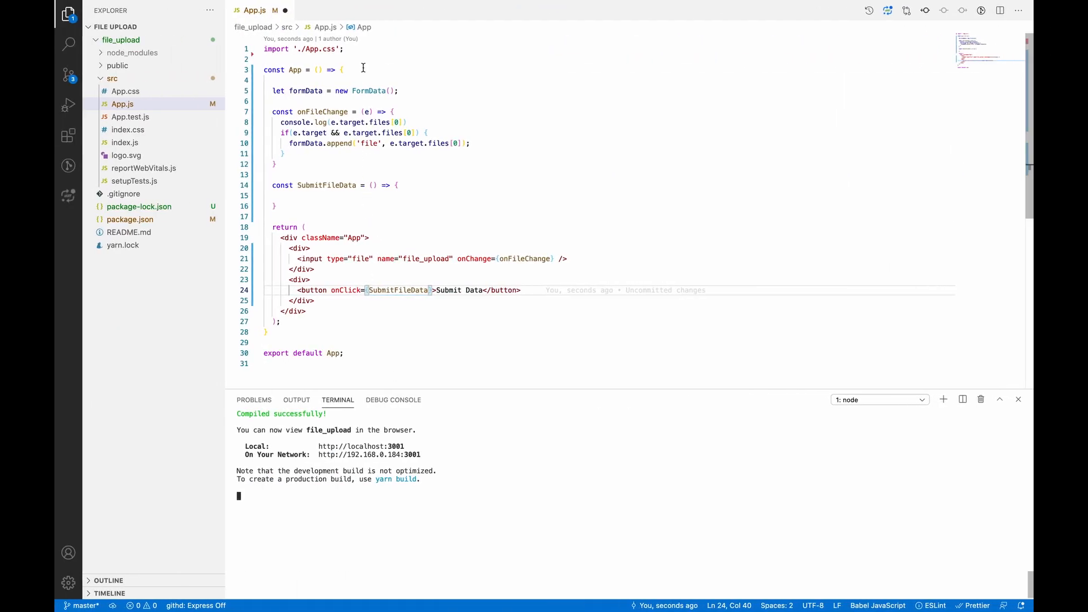
- Add import Axios from 'axios'; and begin Axios.post inside SubmitFileData
text(import Axios from ')
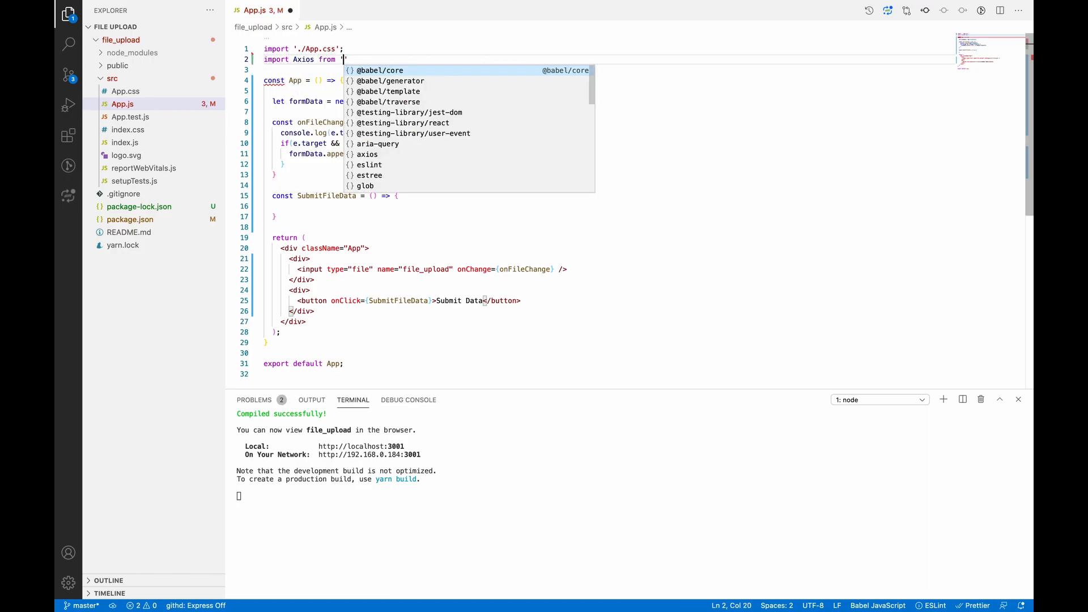
text(axios';)
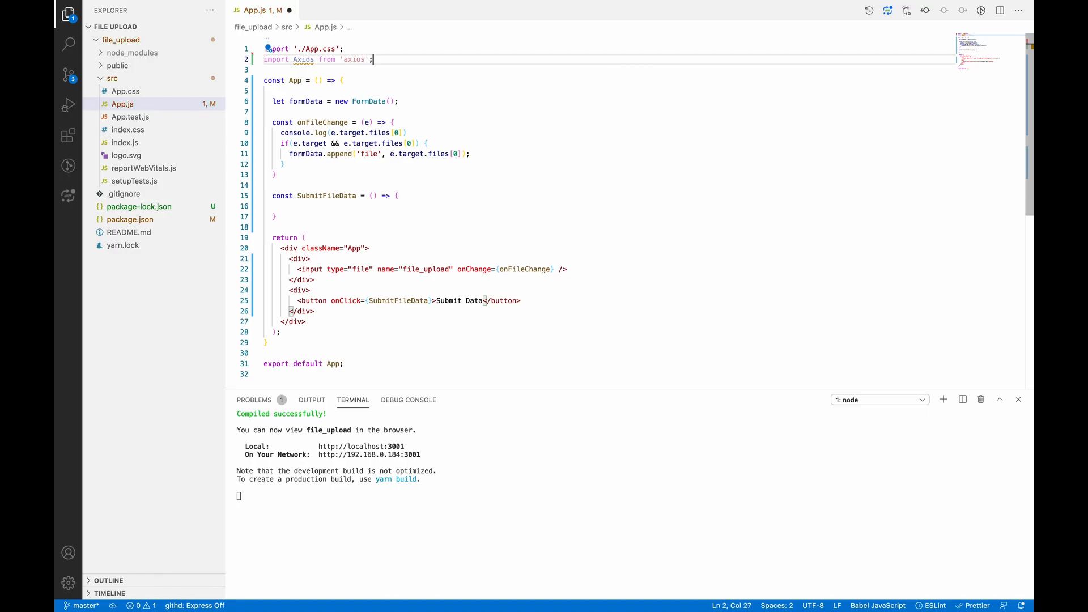
click(274, 206)
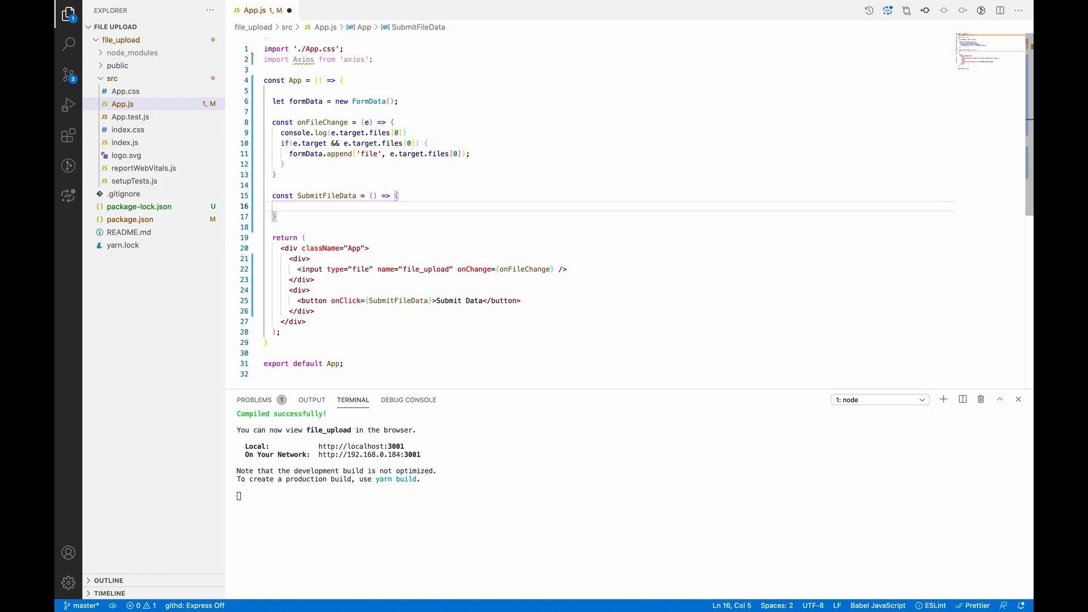
text(Axios)
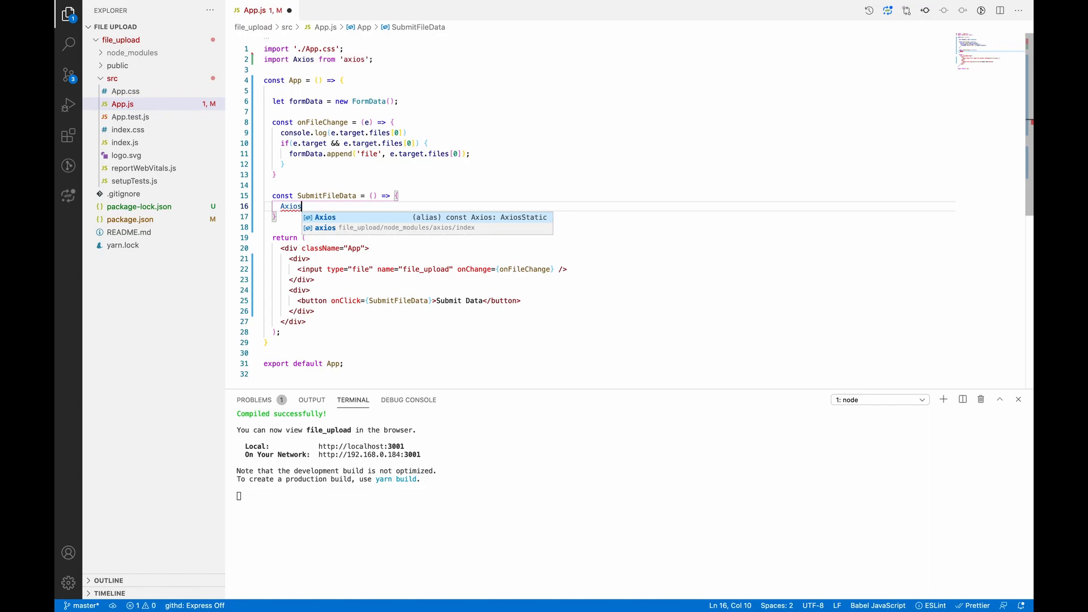
text(.post)
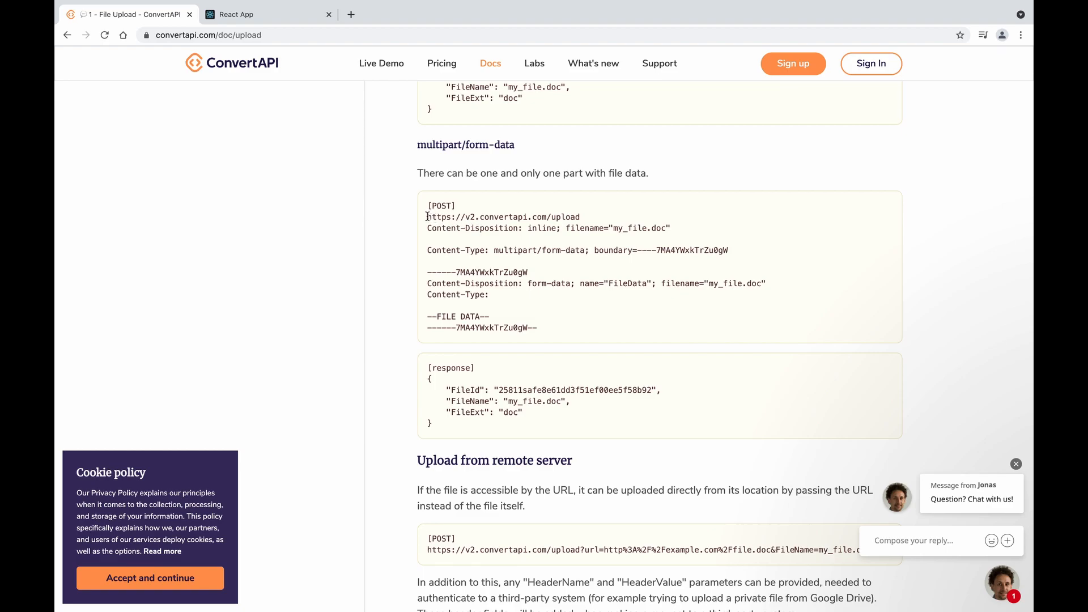
double_click(504, 217)
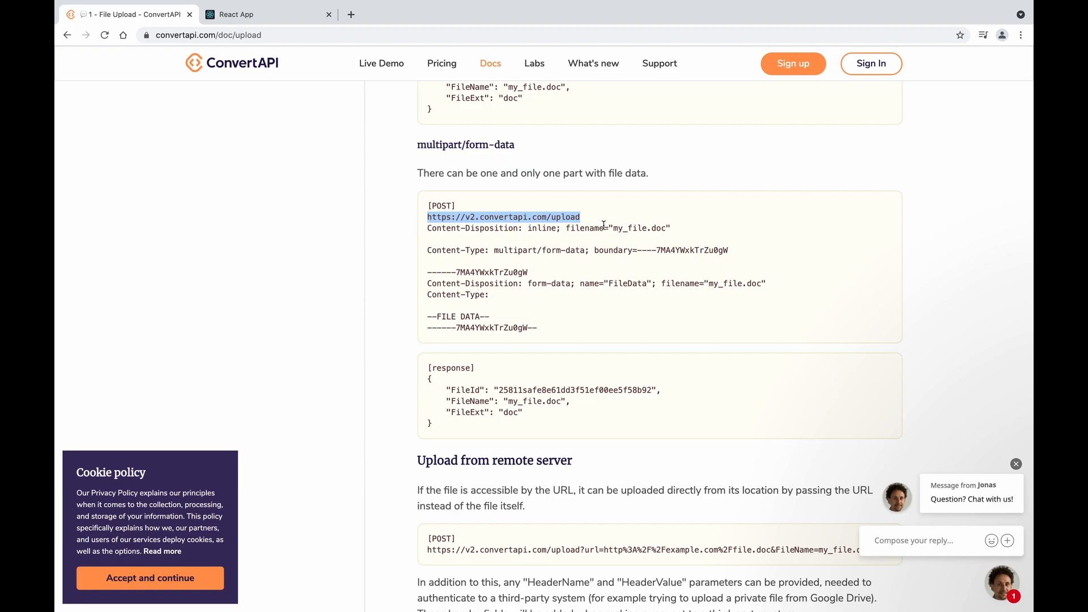
mouse_move(406, 224)
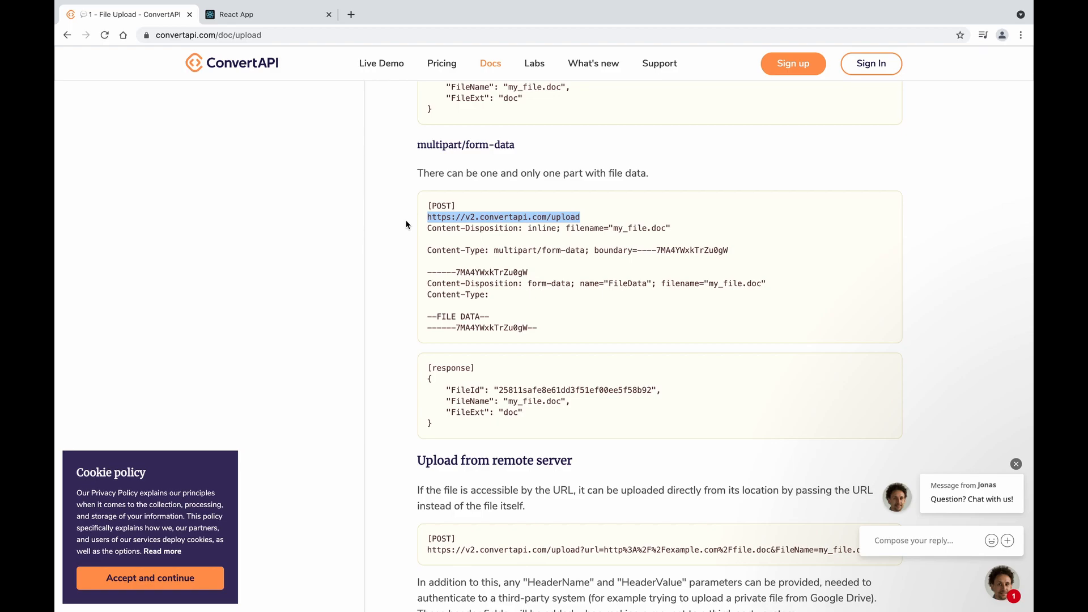
mouse_move(422, 287)
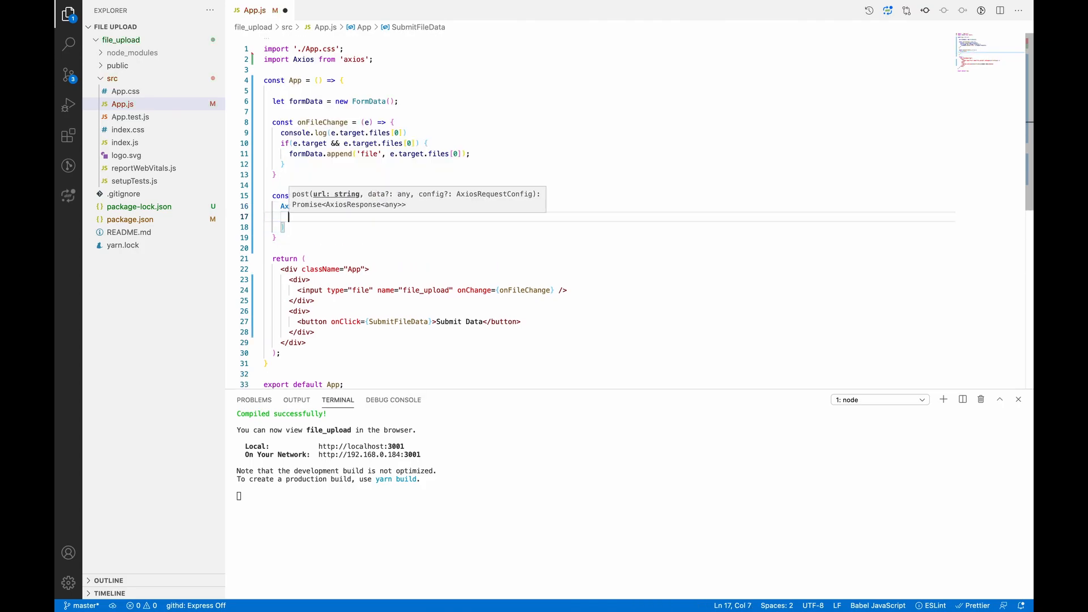
text('https://v2.convertapi.com/upload')
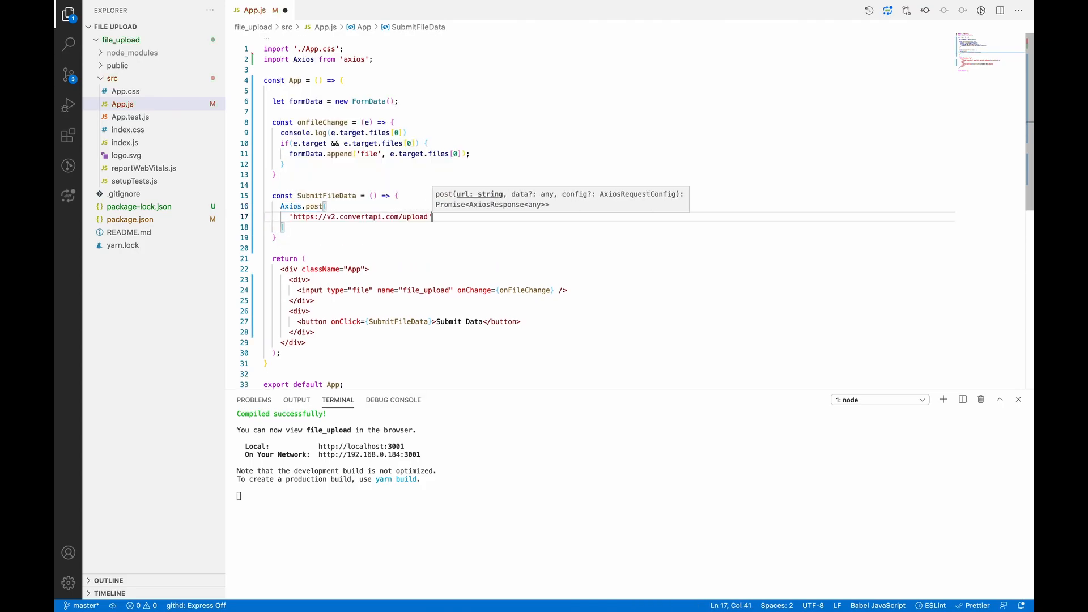
key(Enter)
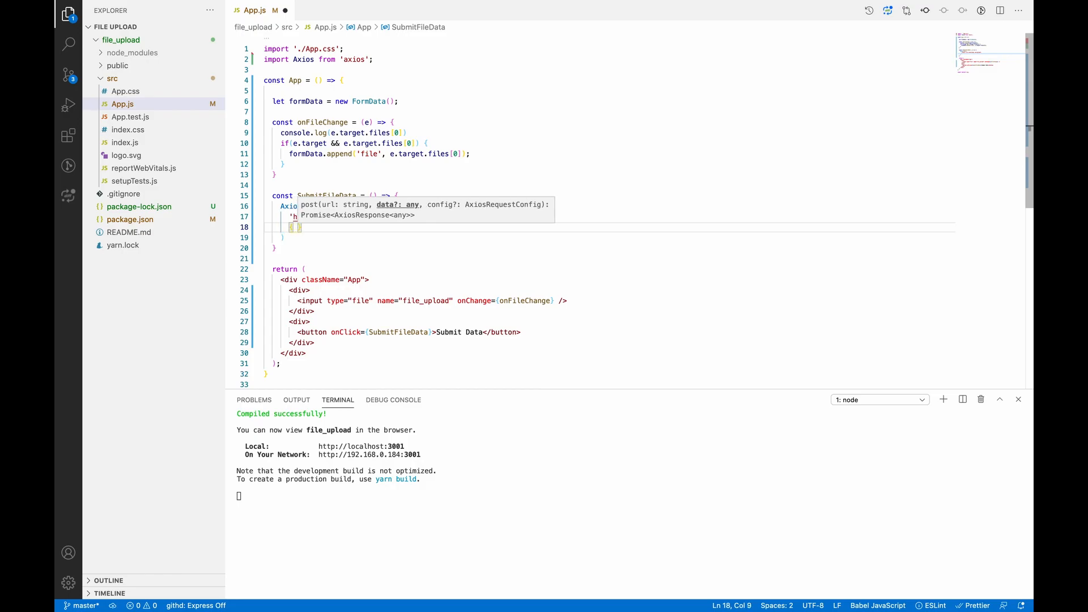
text(formData)
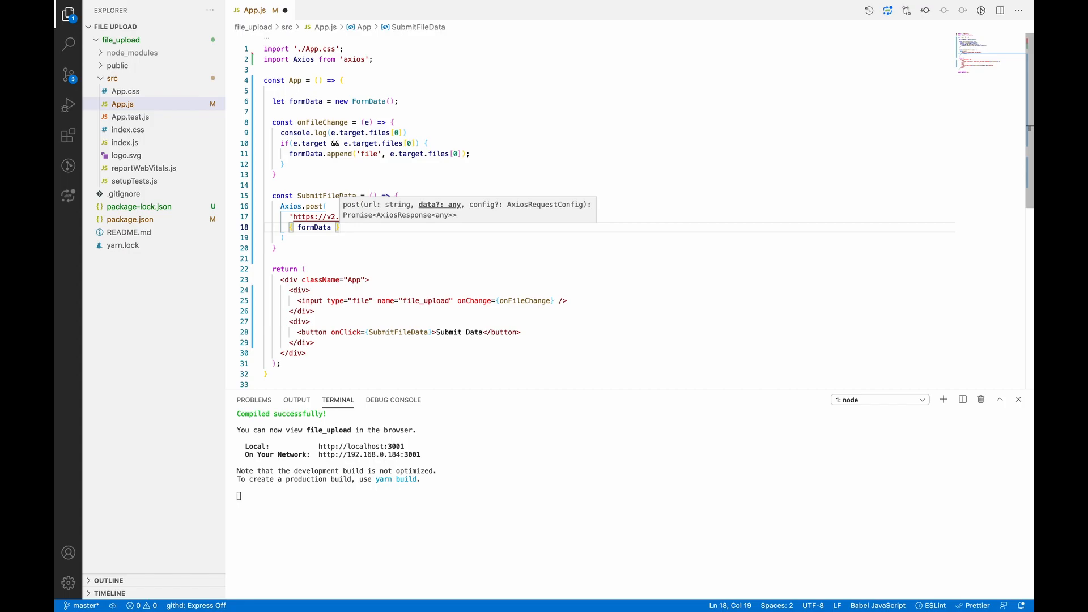
text(.then(res =>)
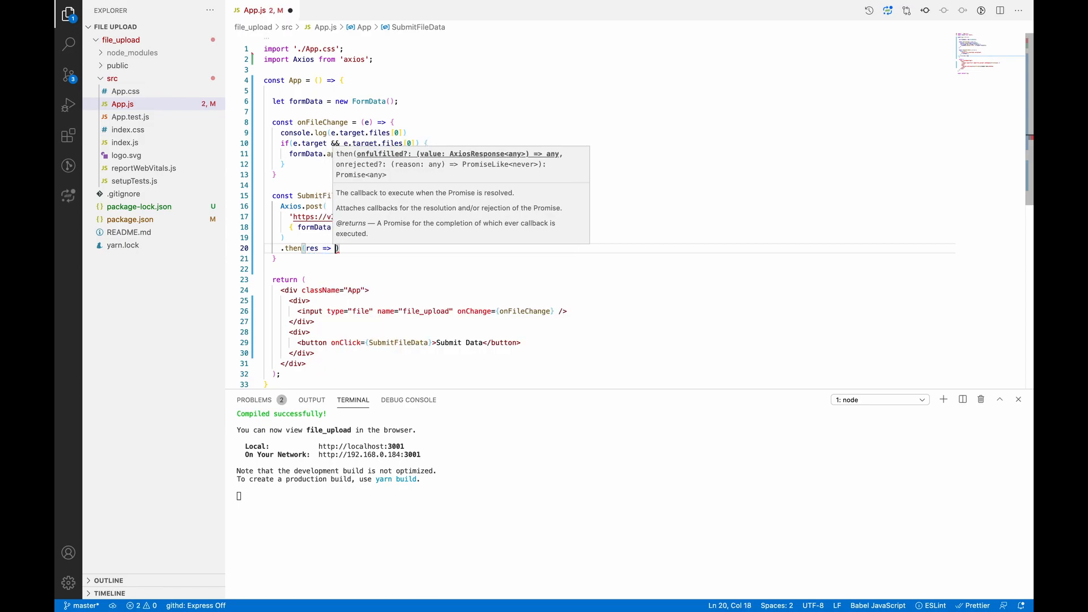
- Chain .then(res => console.log(res)) and .catch(error => console.log(error))
text(console.log)
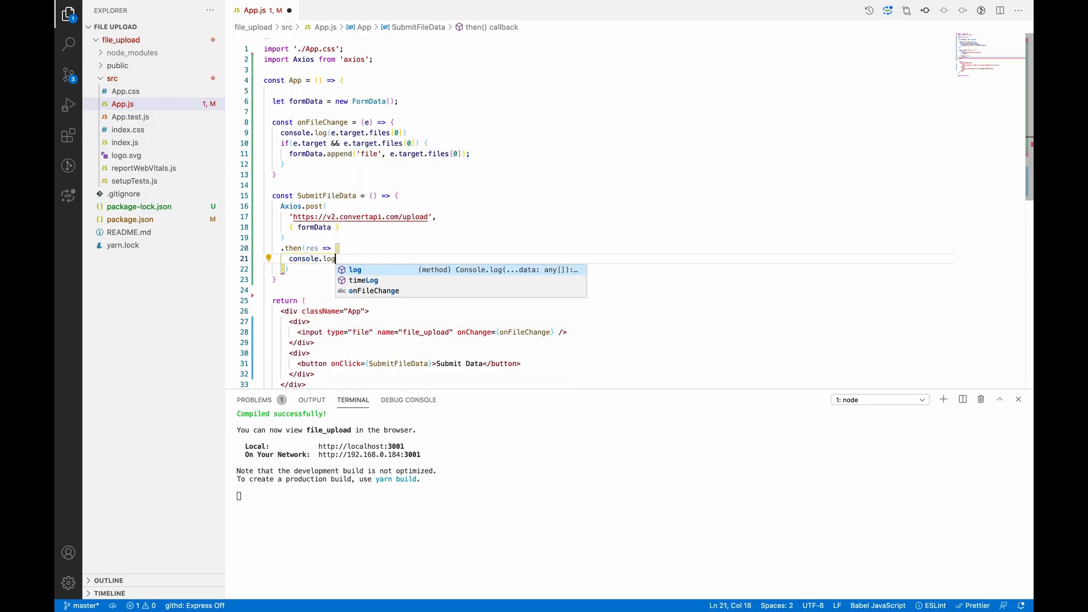
text((res);)
text(.catch()
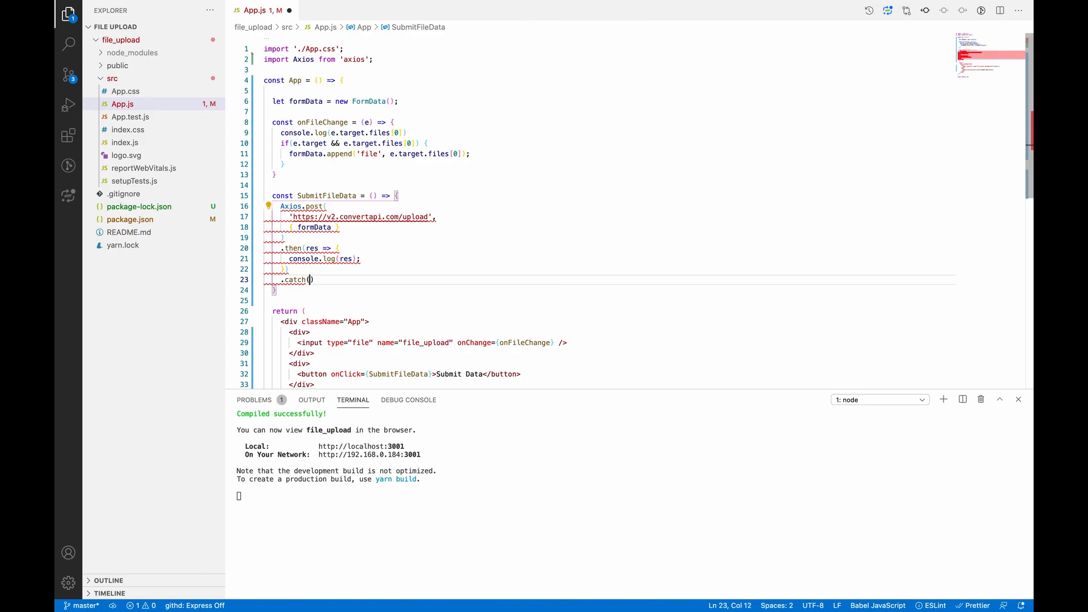
text(error => {)
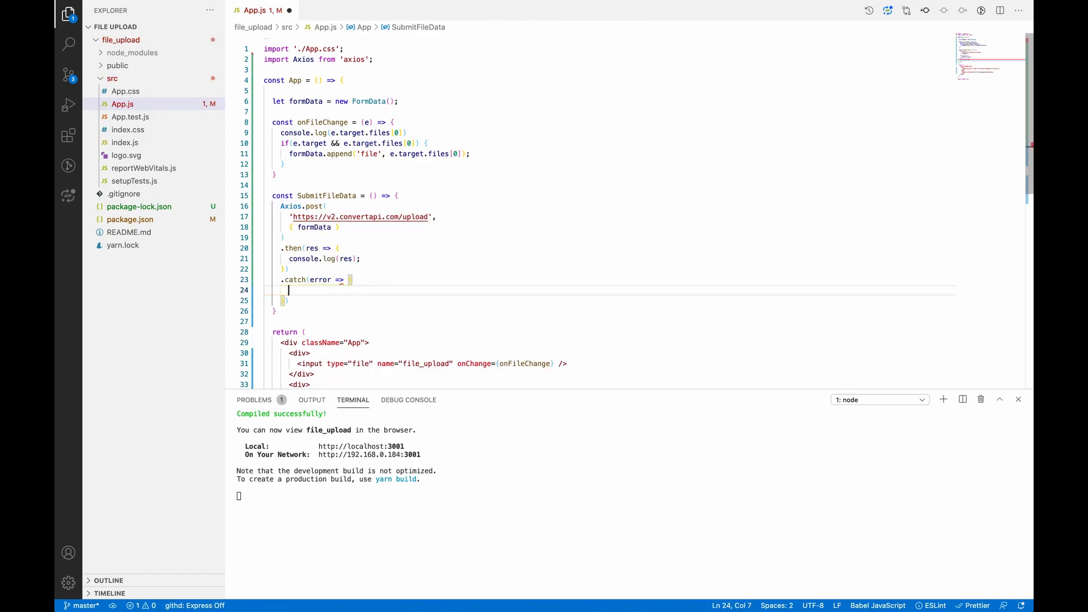
text(console.lo)
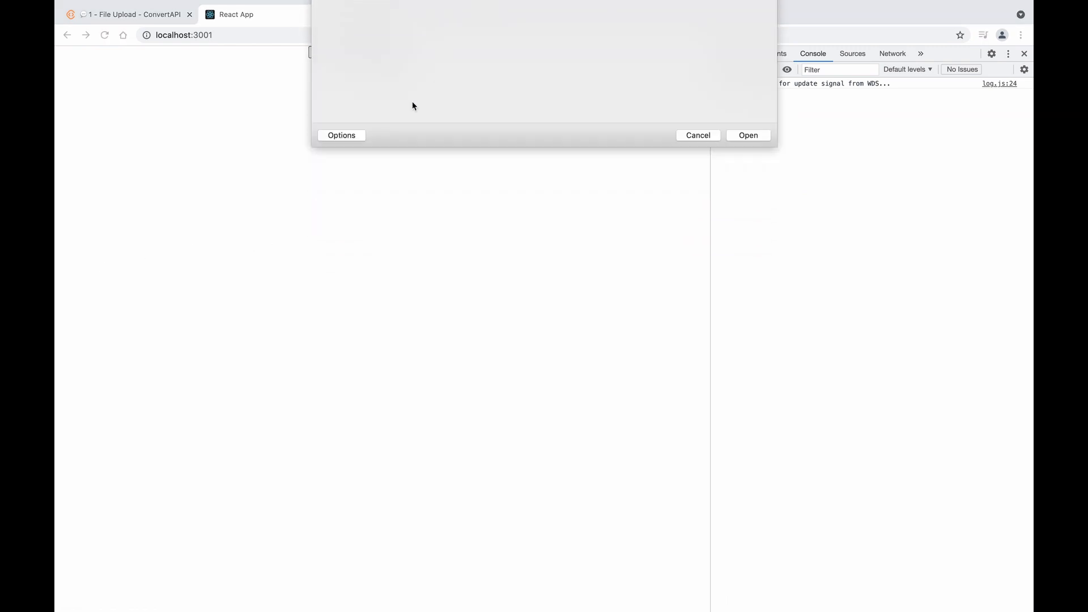
- Submit image.jpeg and confirm the upload's 200 response in Network Headers, Preview and the Console log
click(747, 135)
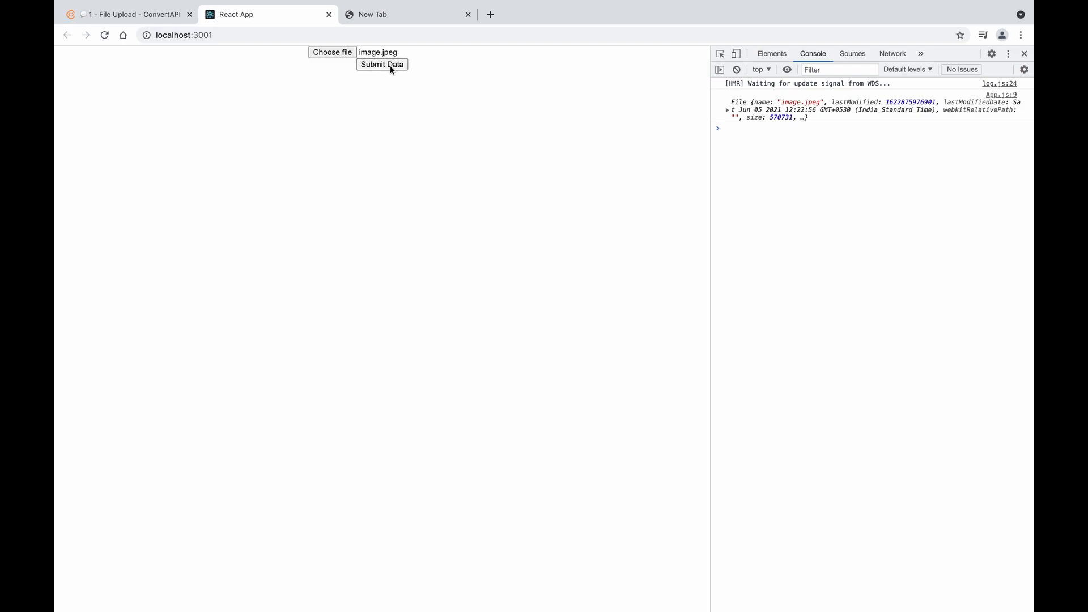
click(382, 64)
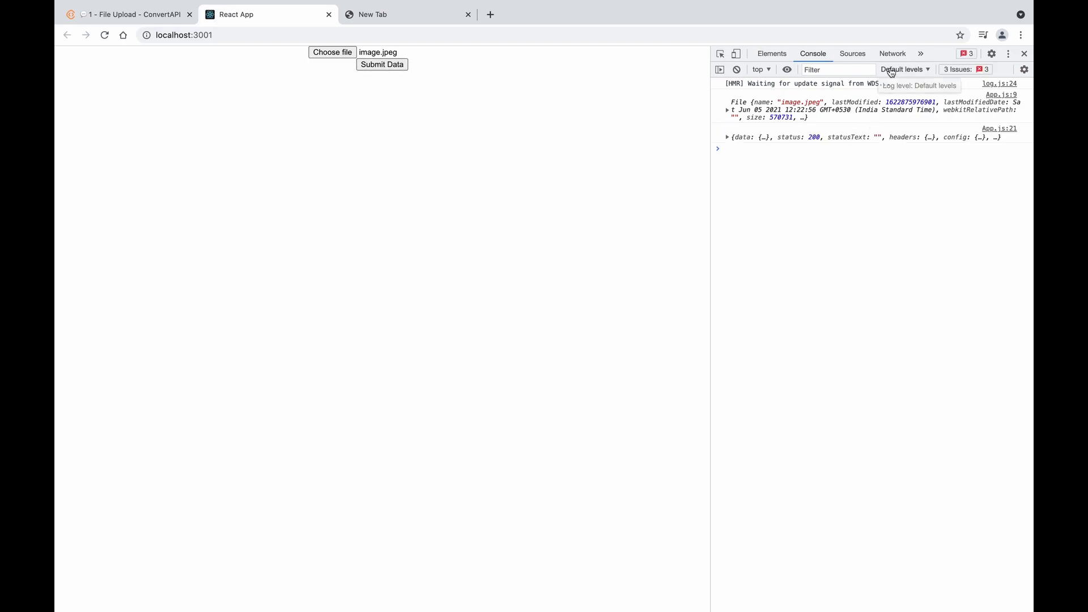
click(893, 53)
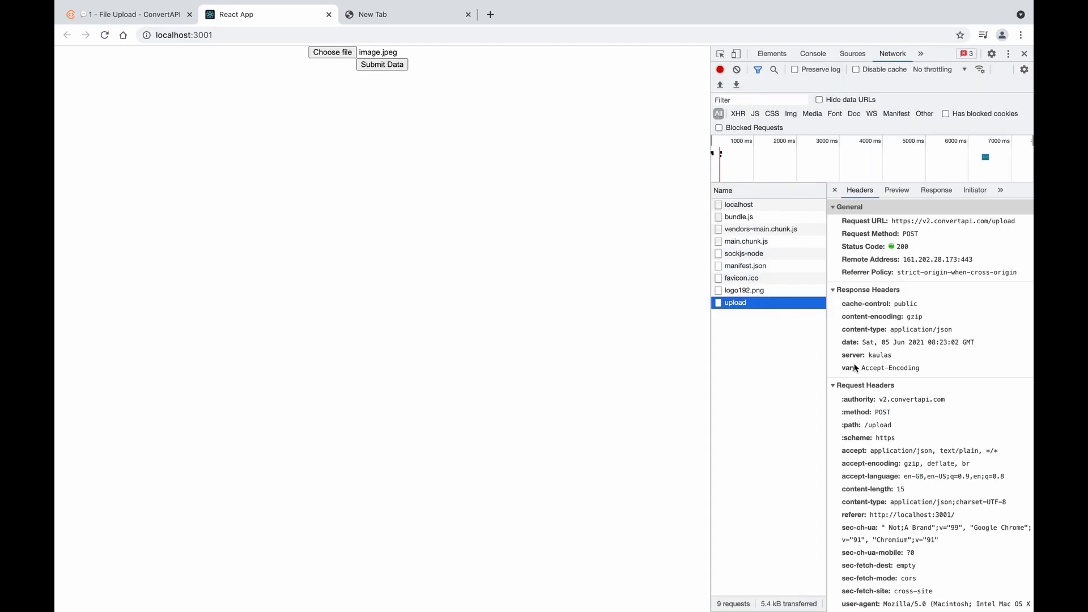
click(896, 189)
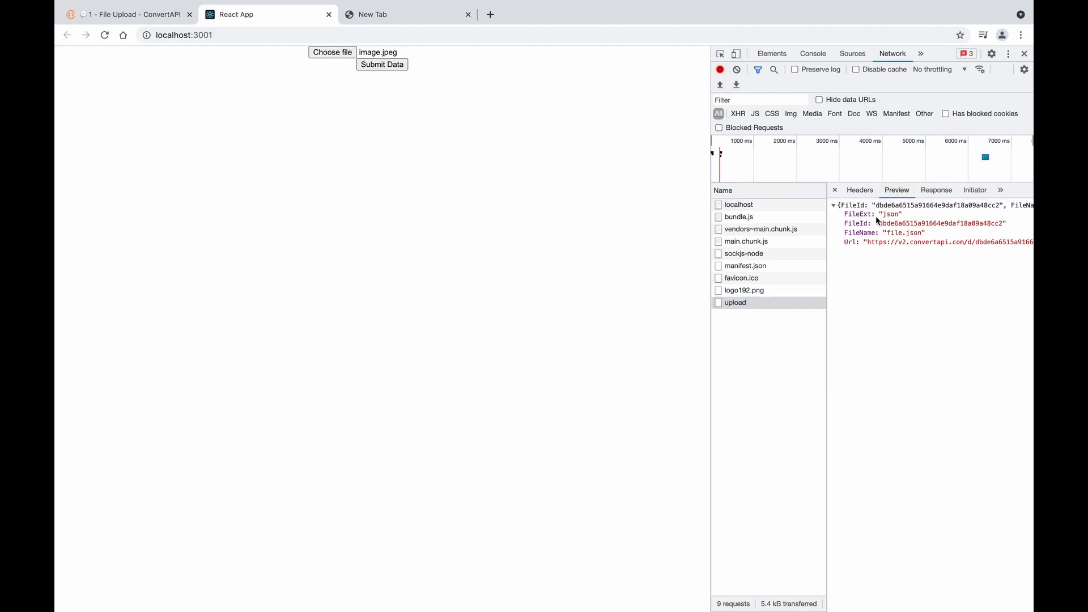
click(812, 53)
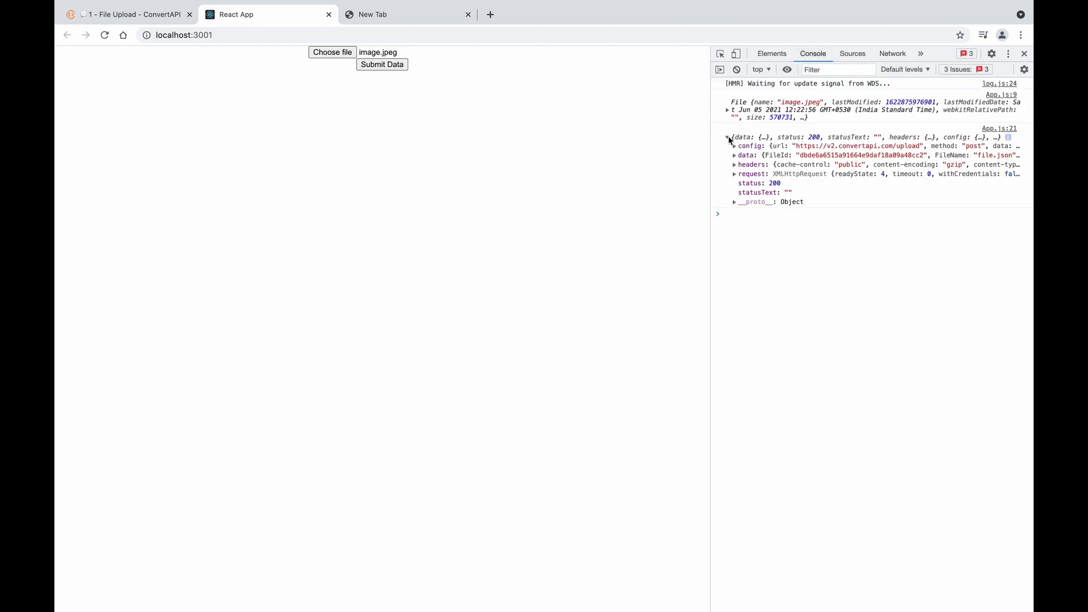
click(735, 155)
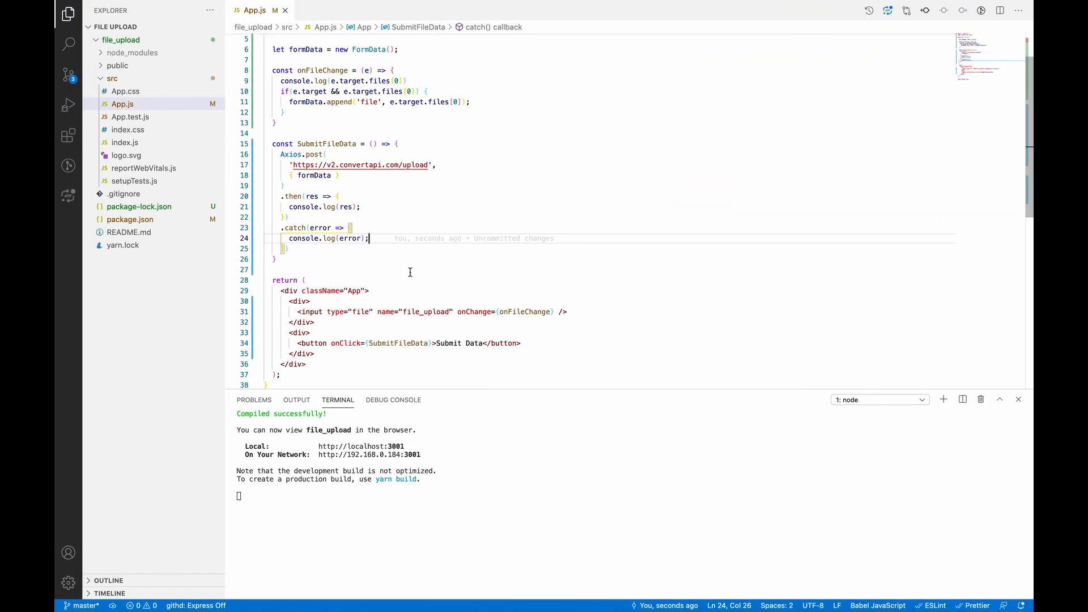
mouse_move(447, 255)
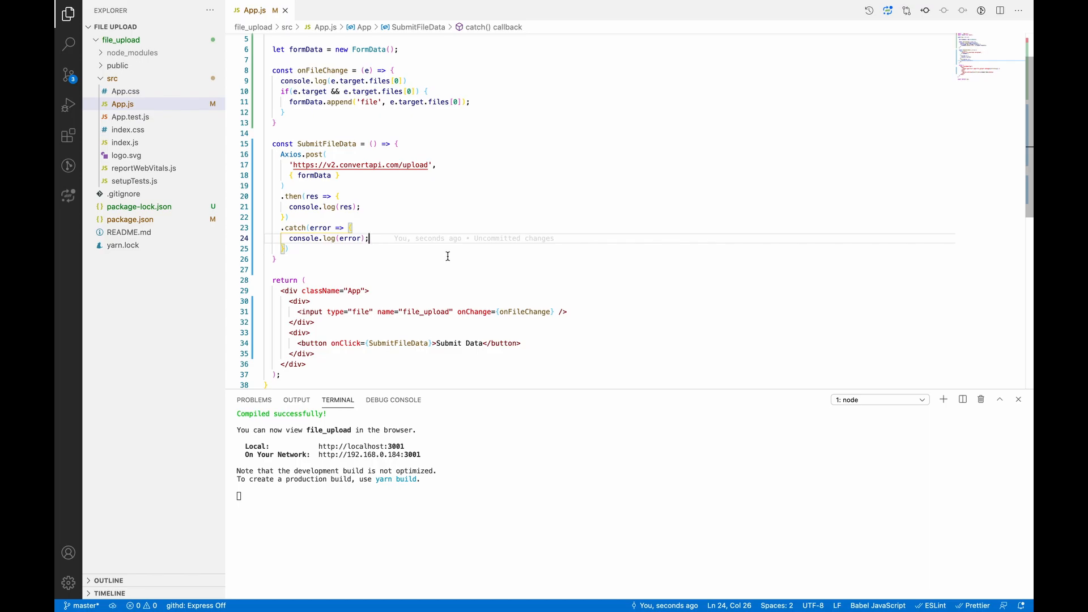